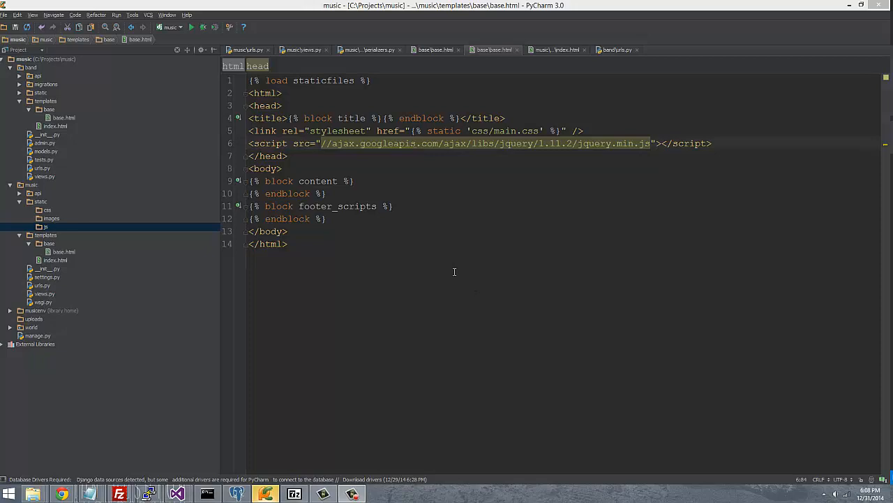
pyautogui.moveTo(379, 228)
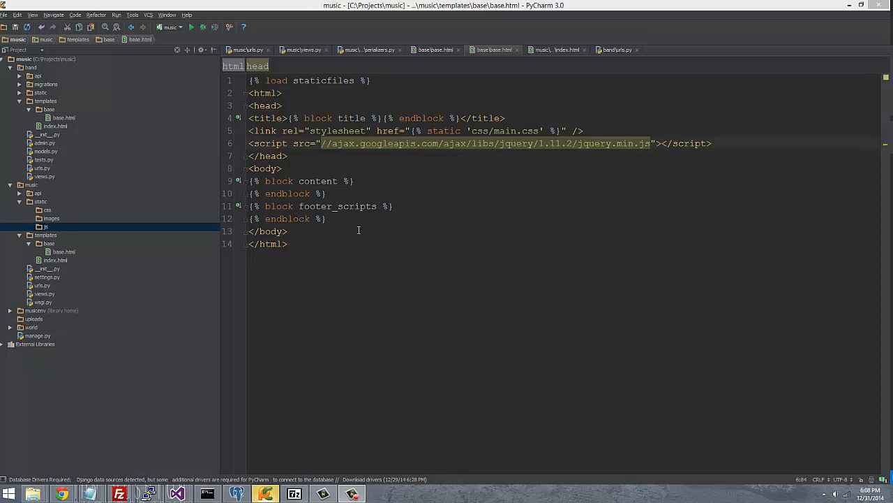
pyautogui.moveTo(363, 220)
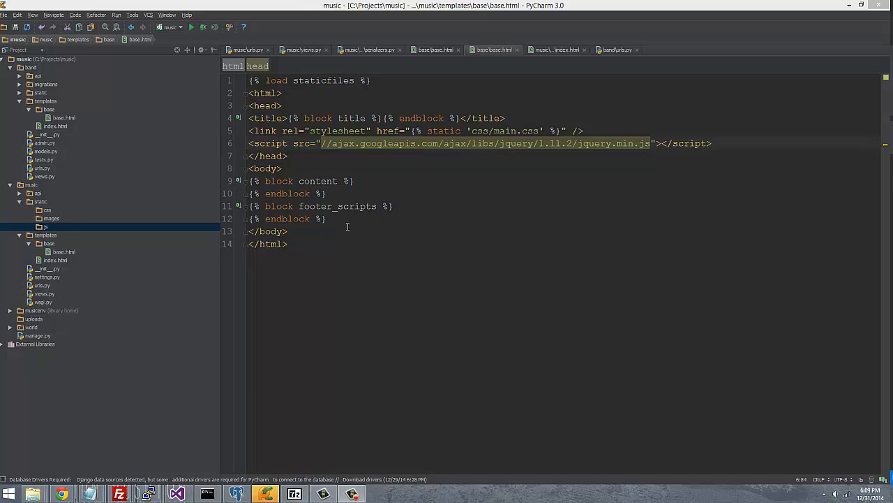
pyautogui.moveTo(516, 194)
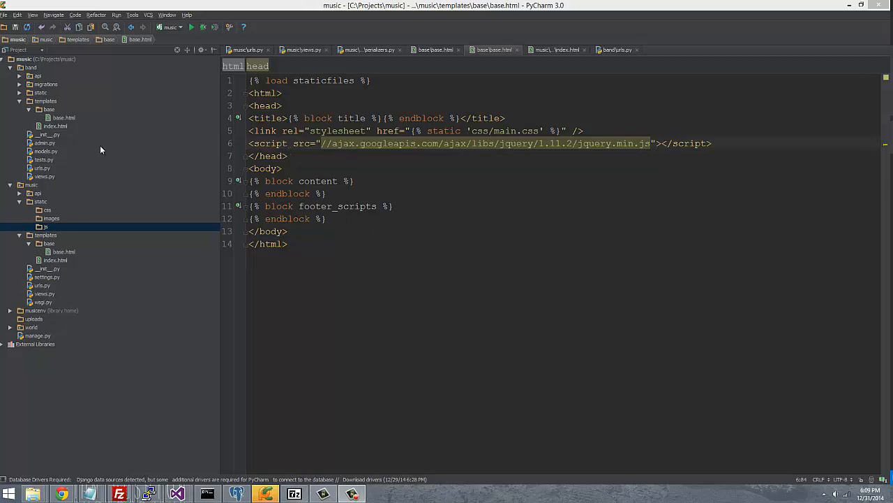
pyautogui.moveTo(156, 198)
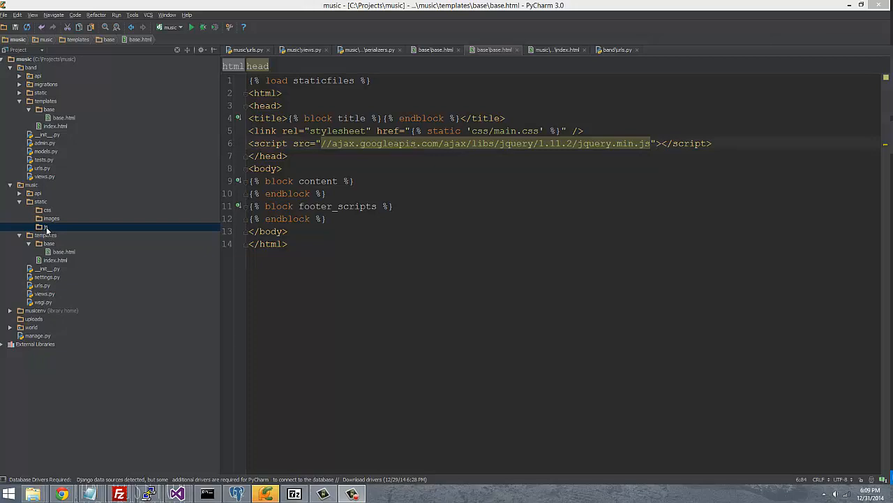
# Step: Add a new JavaScript file named 'bayside' to the music app's static js folder
pyautogui.rightClick(43, 227)
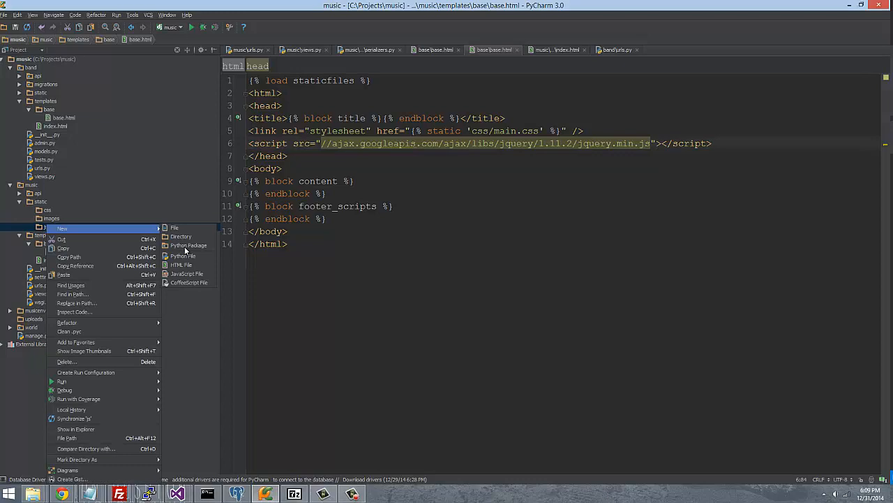
pyautogui.moveTo(186, 273)
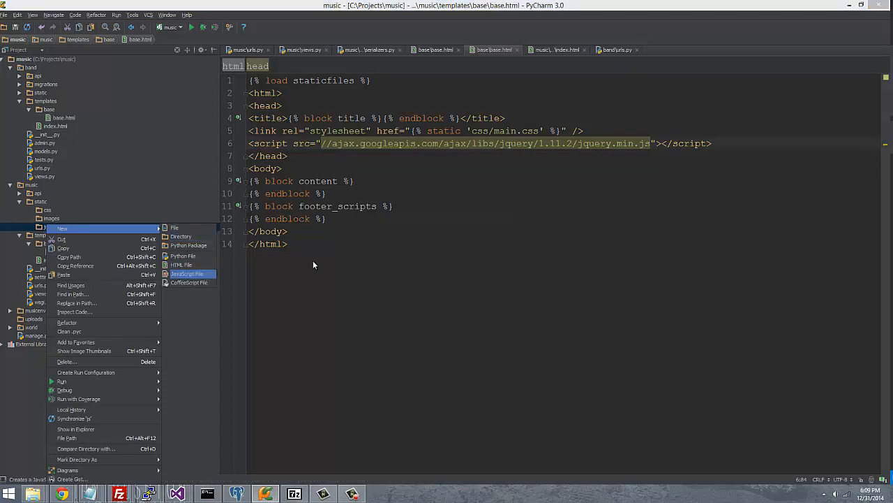
pyautogui.click(187, 273)
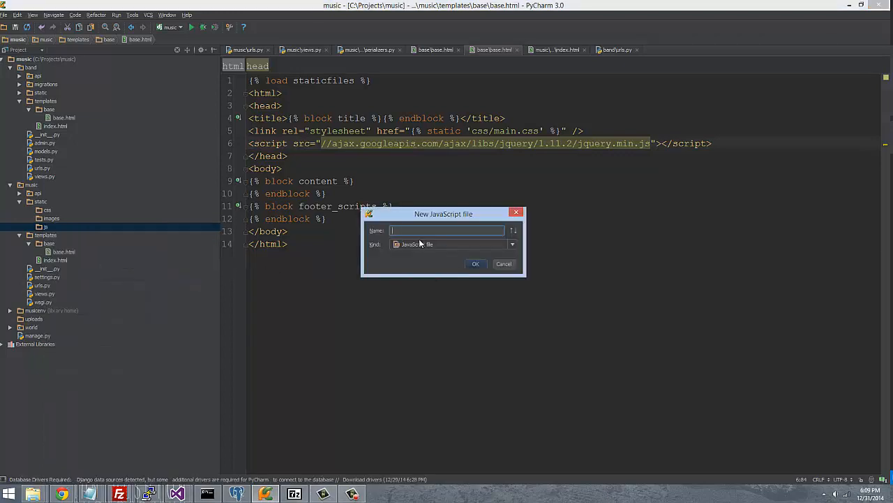
pyautogui.write('baysid')
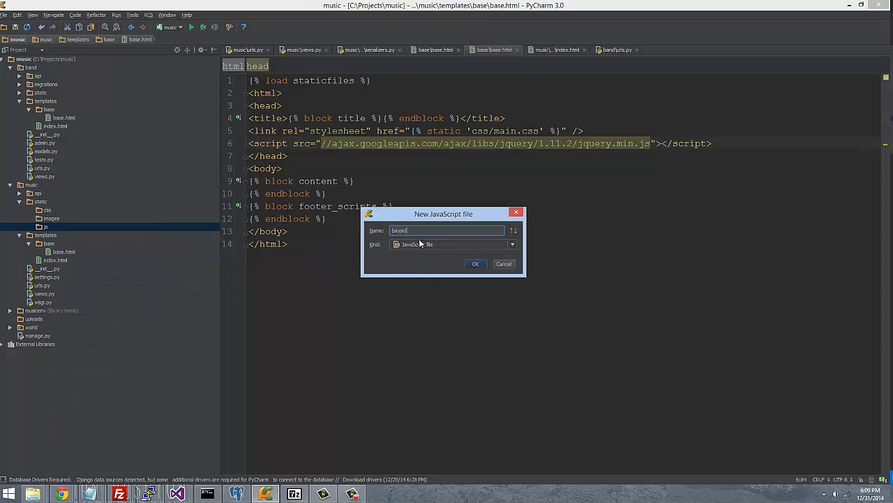
pyautogui.write('e')
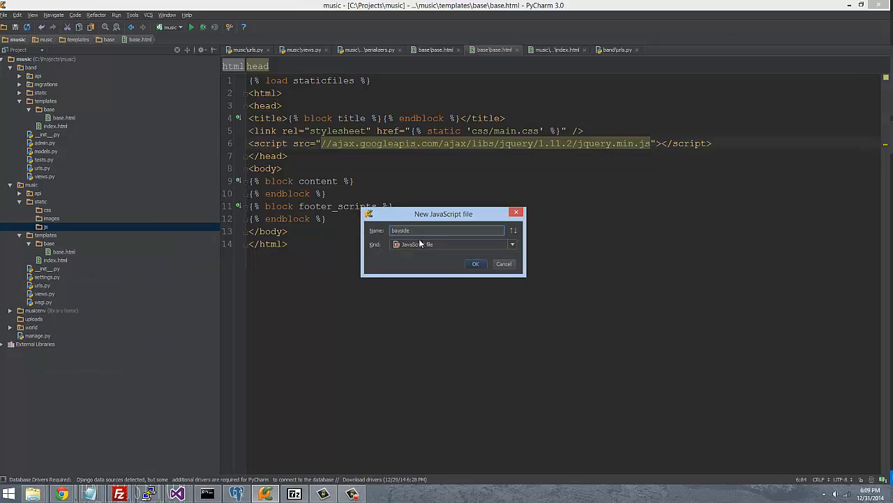
pyautogui.moveTo(475, 263)
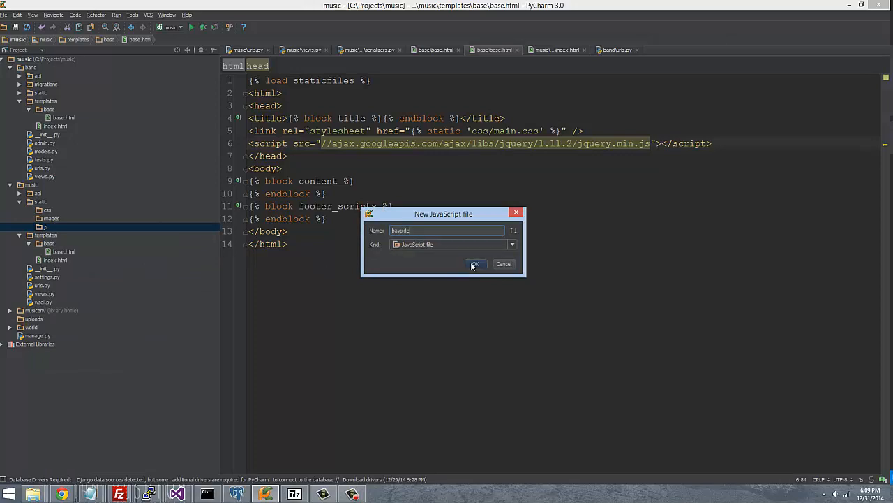
pyautogui.click(475, 264)
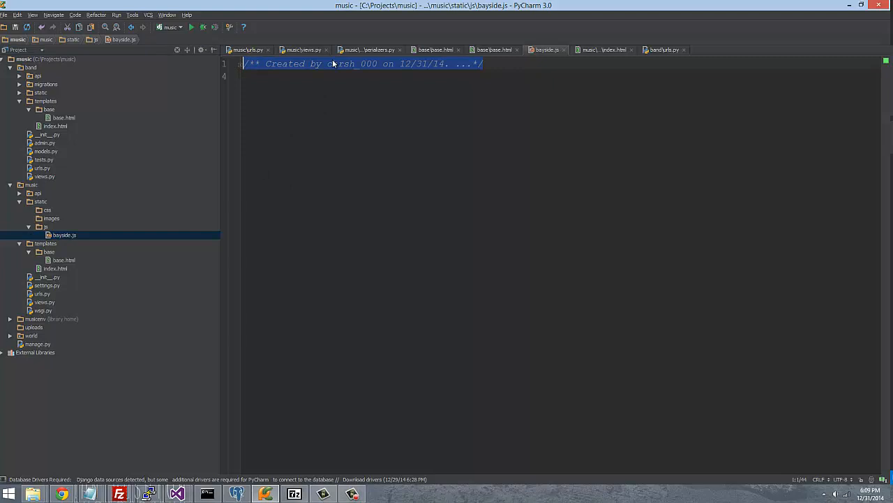
# Step: Replace the header comment with (function(window) { 'use strict' }); in bayside.js
pyautogui.press('Delete')
pyautogui.write('(function ')
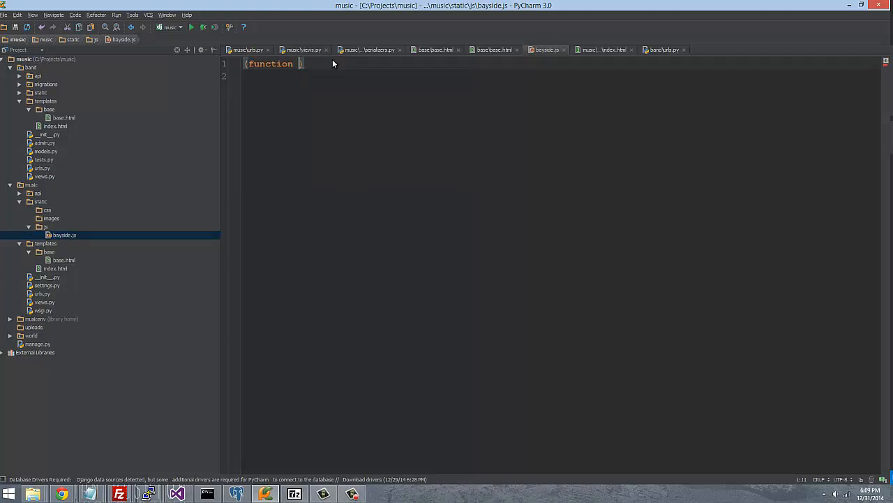
pyautogui.write('(win)')
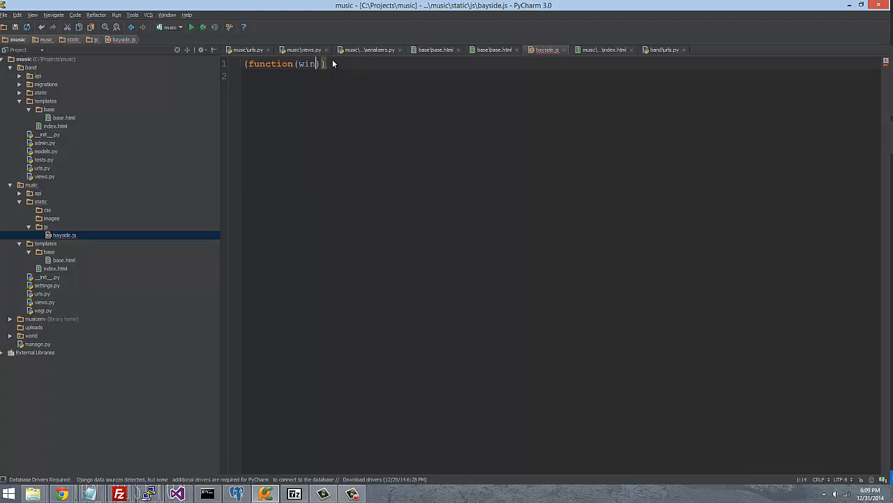
pyautogui.write('dow')
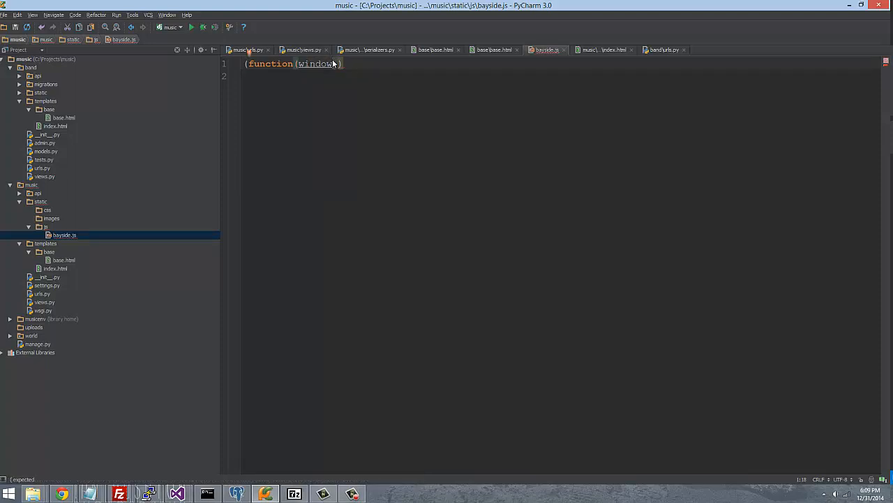
pyautogui.write('{')
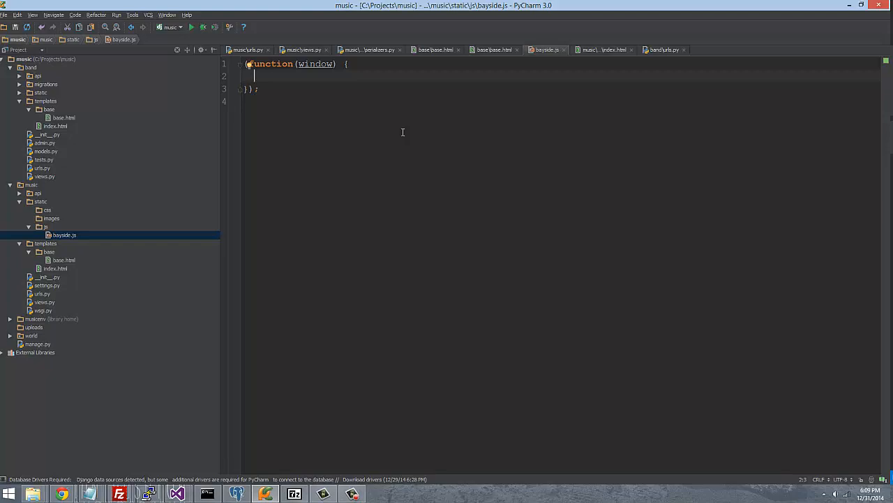
pyautogui.write("'use strict")
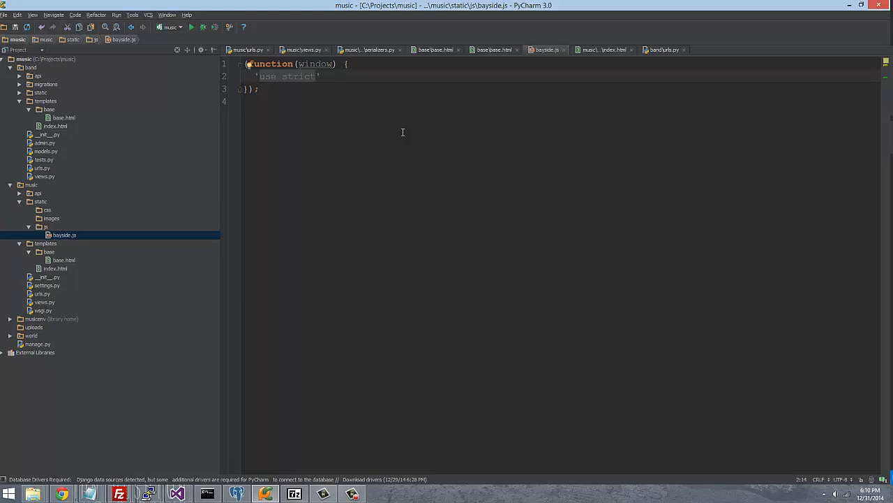
pyautogui.click(316, 76)
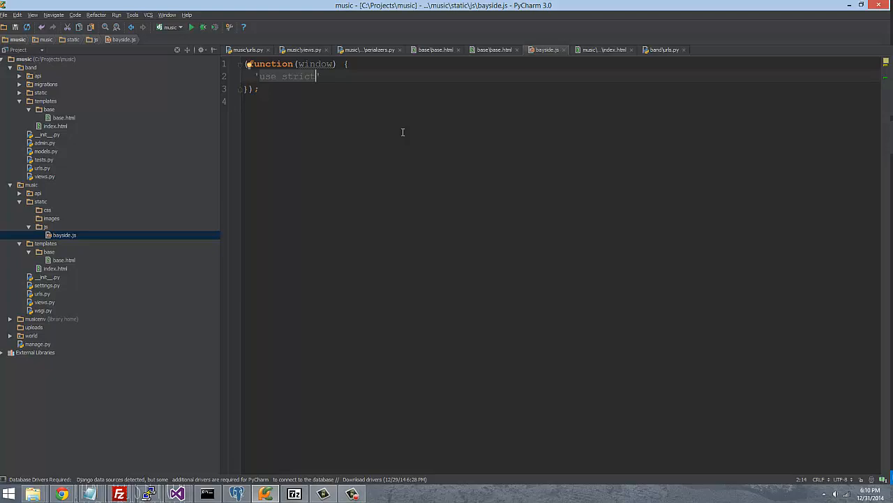
pyautogui.write("'")
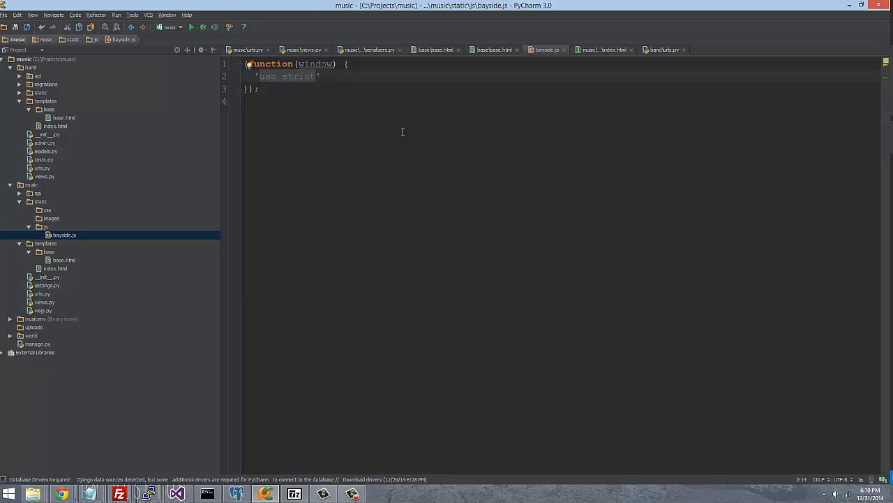
pyautogui.click(318, 76)
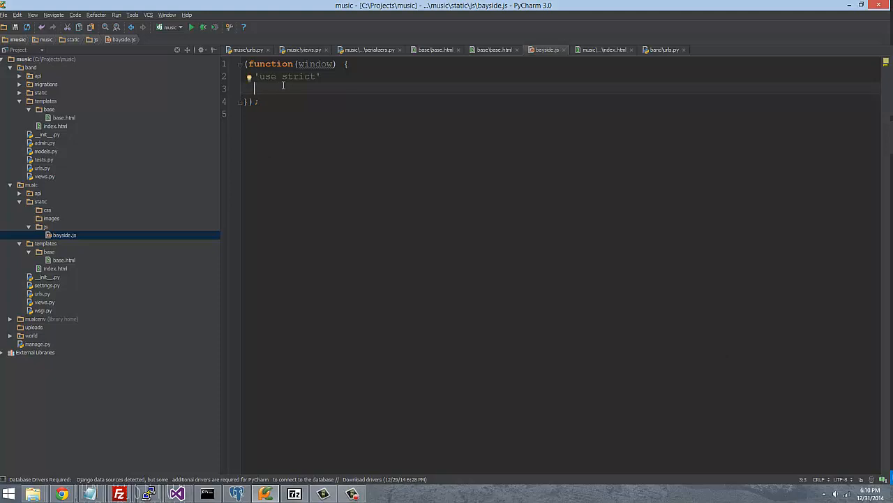
# Step: Add an empty defineBayside() function body below the 'use strict' line
pyautogui.write('function')
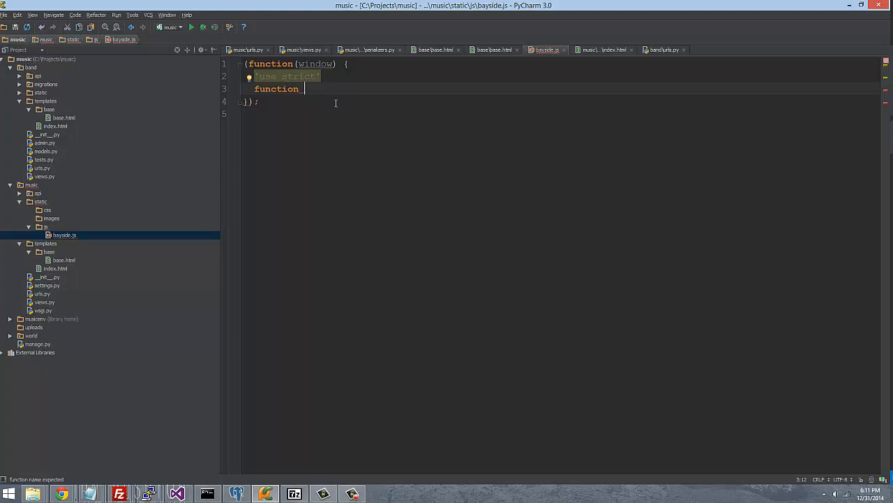
pyautogui.write('d')
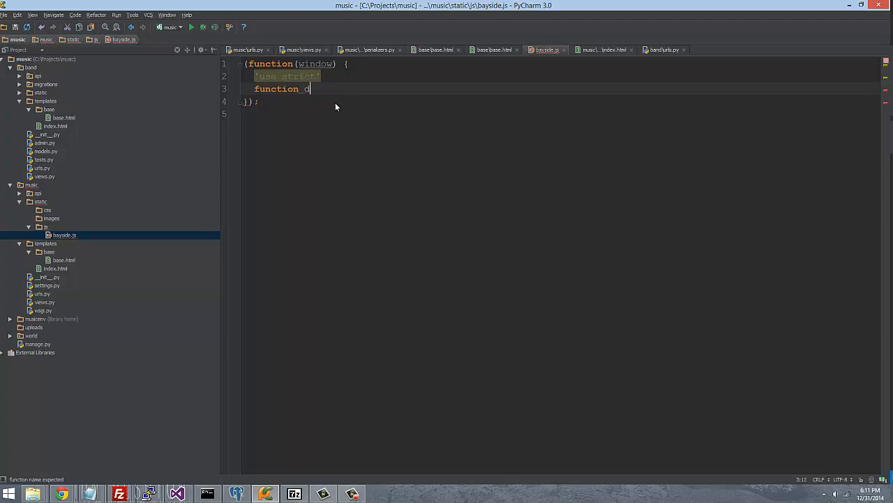
pyautogui.write('defineBaysi')
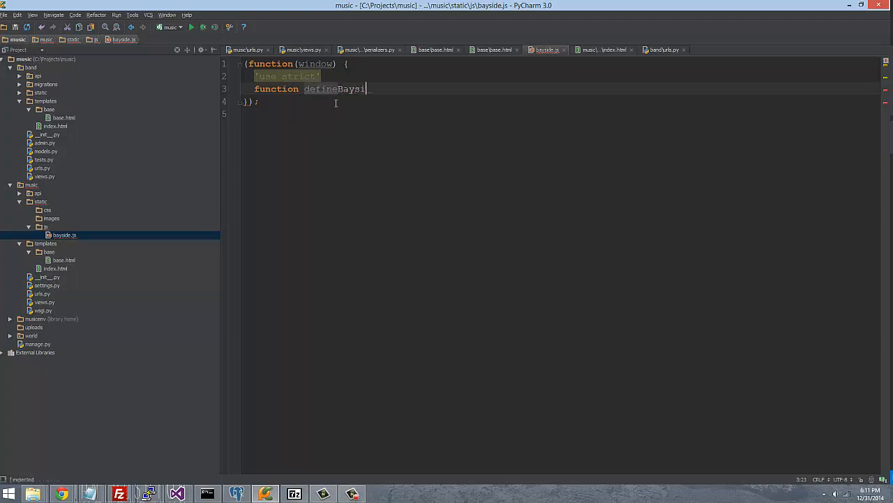
pyautogui.write('de() {')
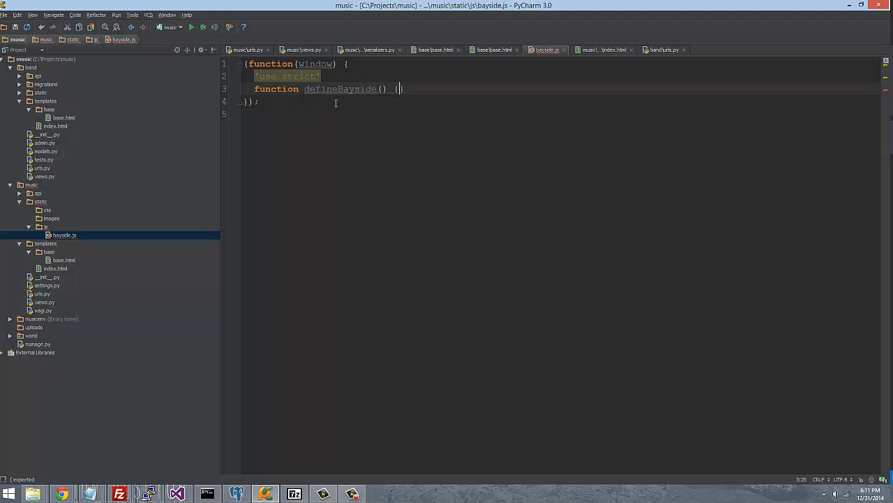
pyautogui.press('enter')
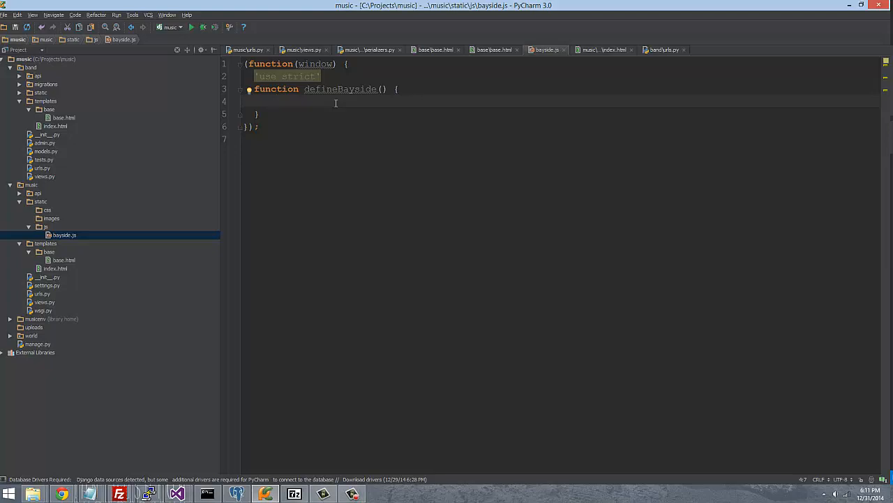
# Step: Assign Bayside.alert a function alerting 'this is a test message from the Bayside framework'
pyautogui.write('Bayside.')
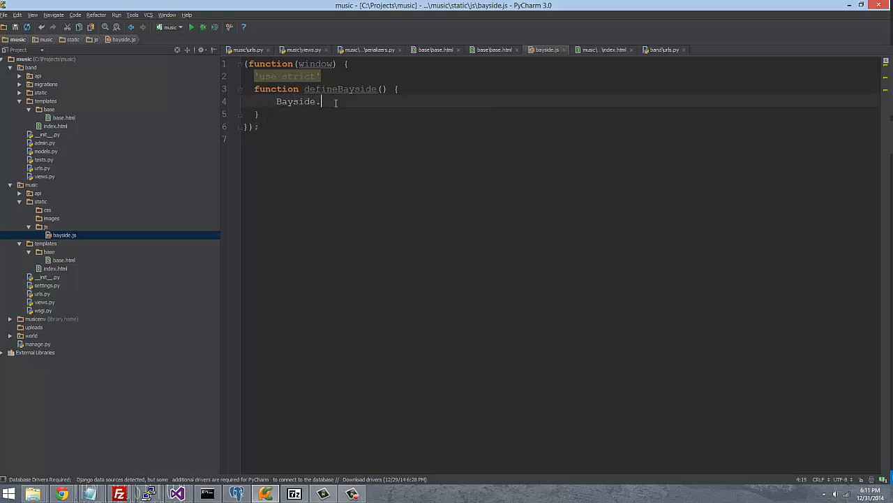
pyautogui.write('.')
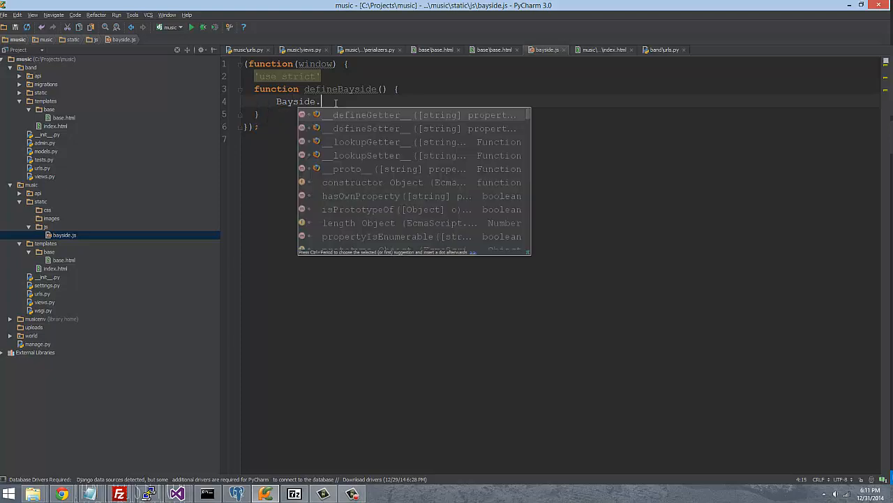
pyautogui.write('alert')
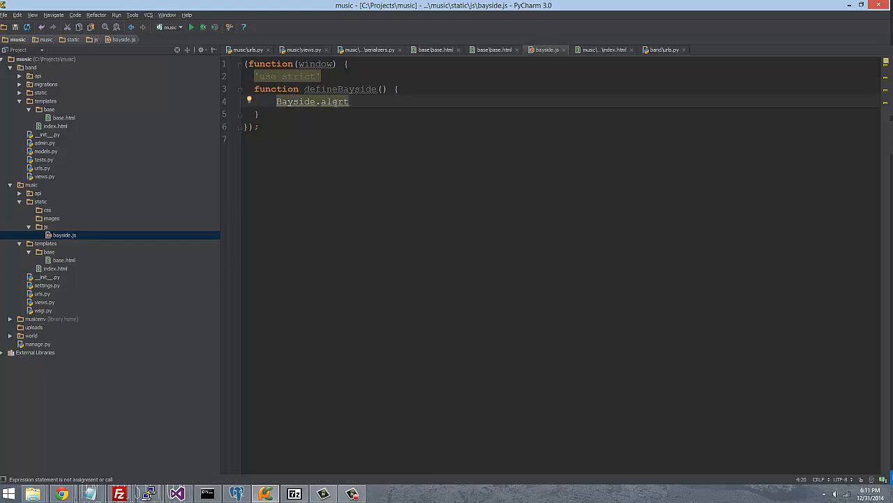
pyautogui.write('= function () {')
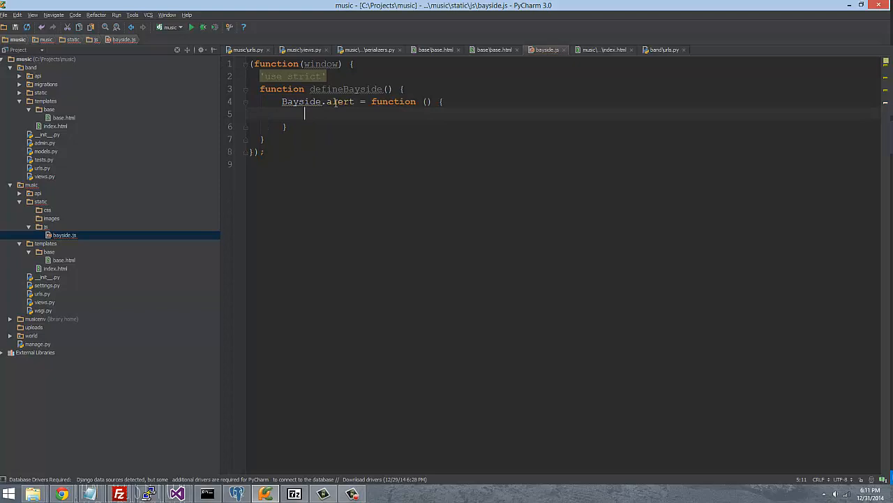
pyautogui.write('alert("this is a test messag')
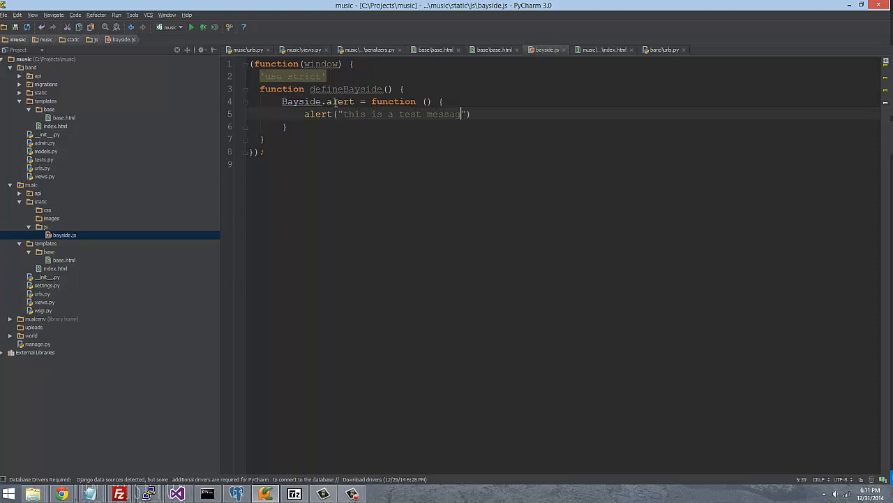
pyautogui.write('from the Bayside')
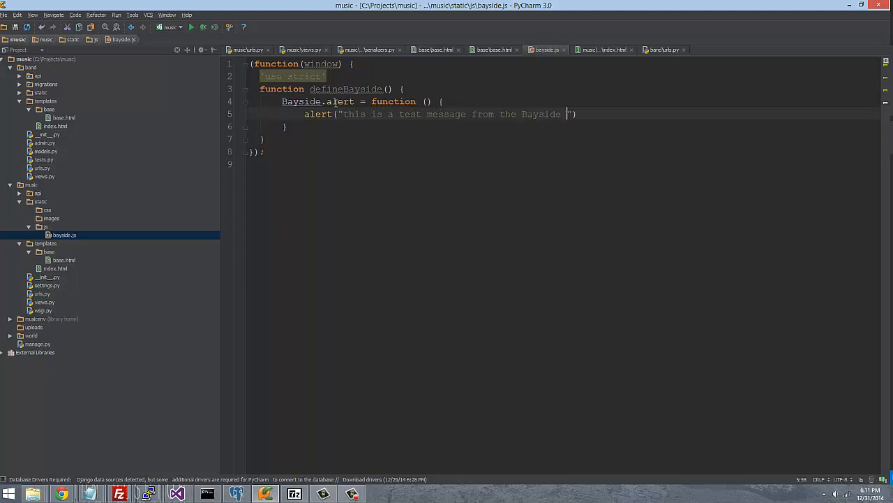
pyautogui.write('framework"')
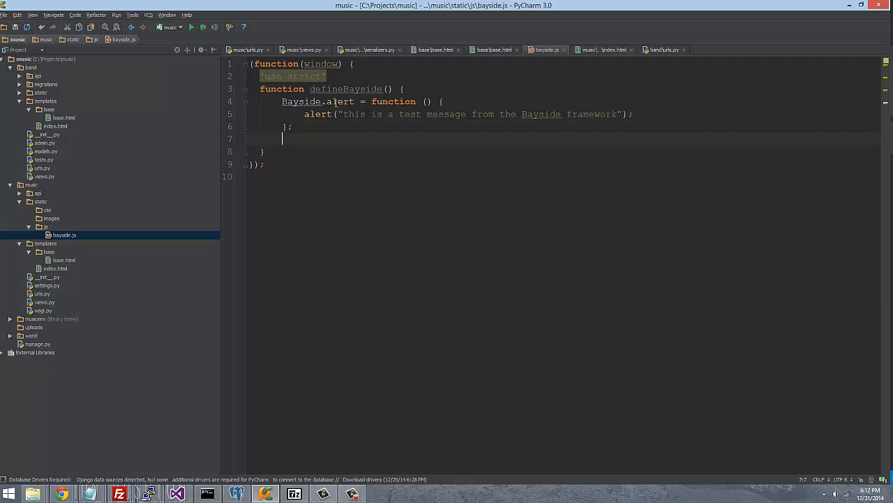
# Step: Make defineBayside return Bayside, with blank lines added after the function
pyautogui.write('return')
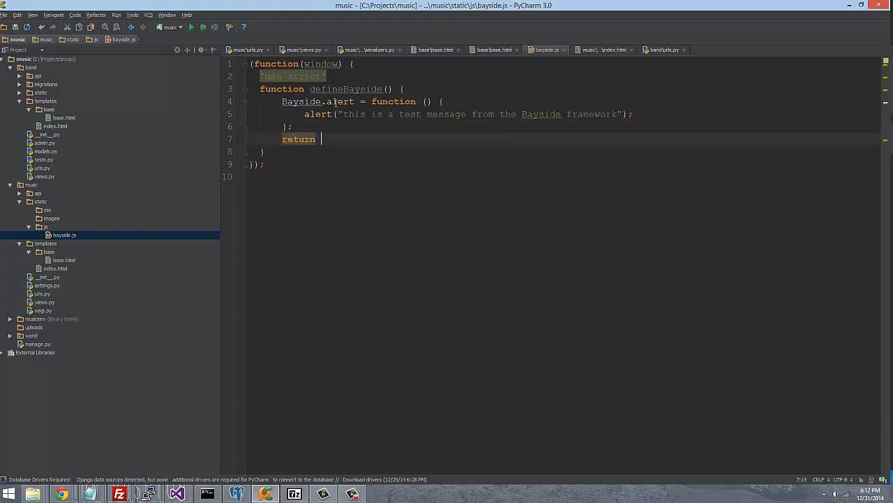
pyautogui.write('Bayside;')
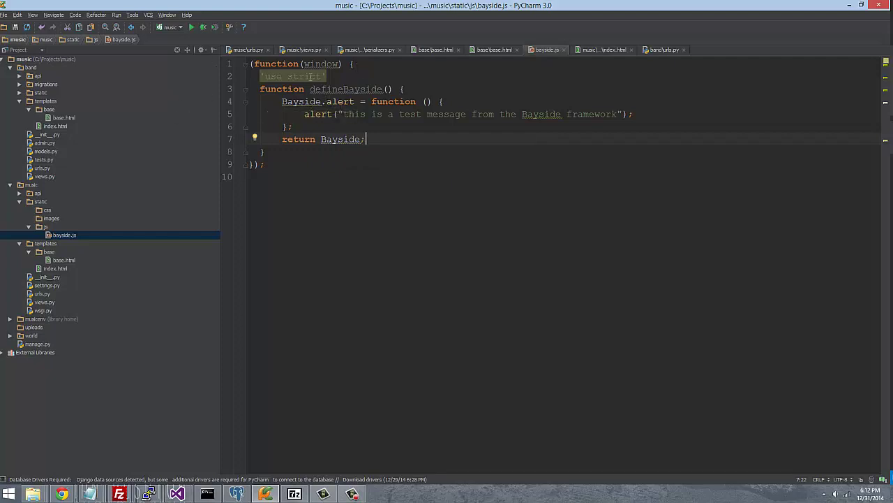
pyautogui.moveTo(345, 89)
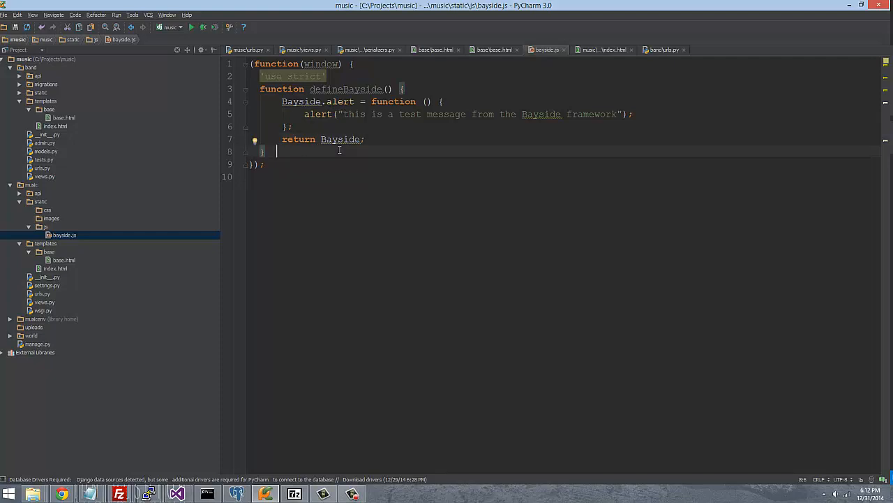
pyautogui.press('enter')
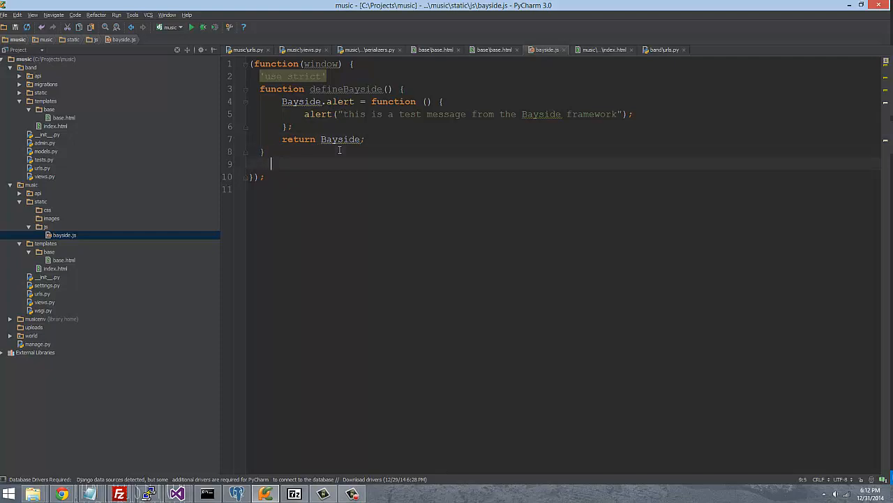
pyautogui.press('enter')
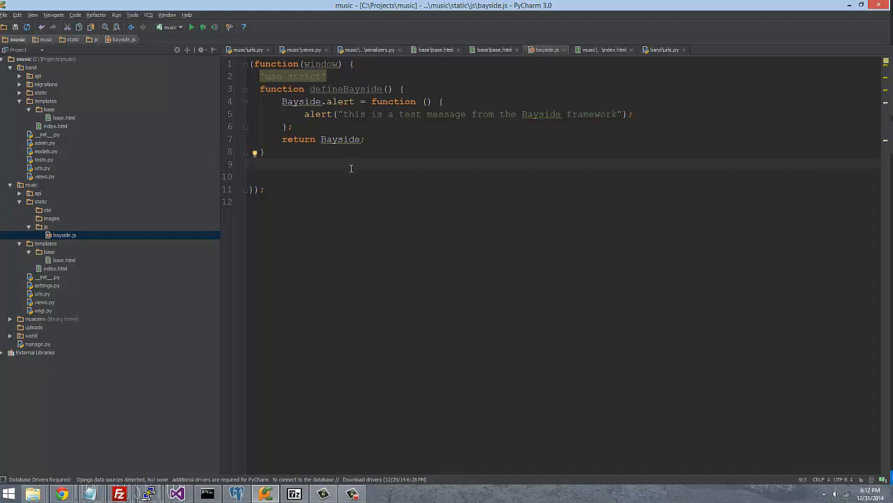
# Step: Add if(typeof(Bayside) === 'undefined') { window.Bayside = defineBayside(); } below defineBayside
pyautogui.write('if')
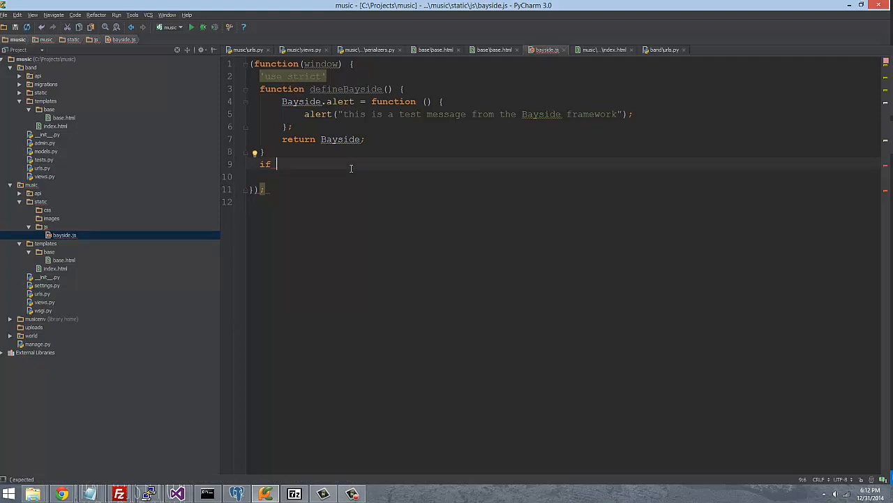
pyautogui.write('(t)')
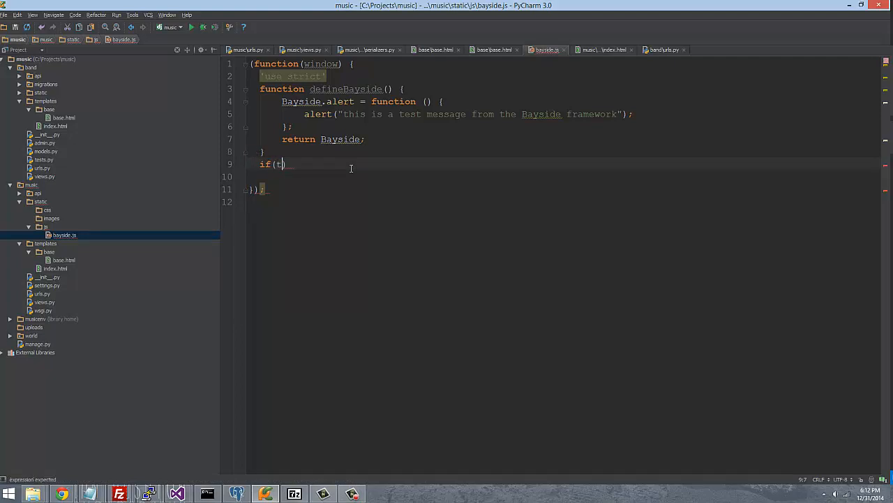
pyautogui.write('ype')
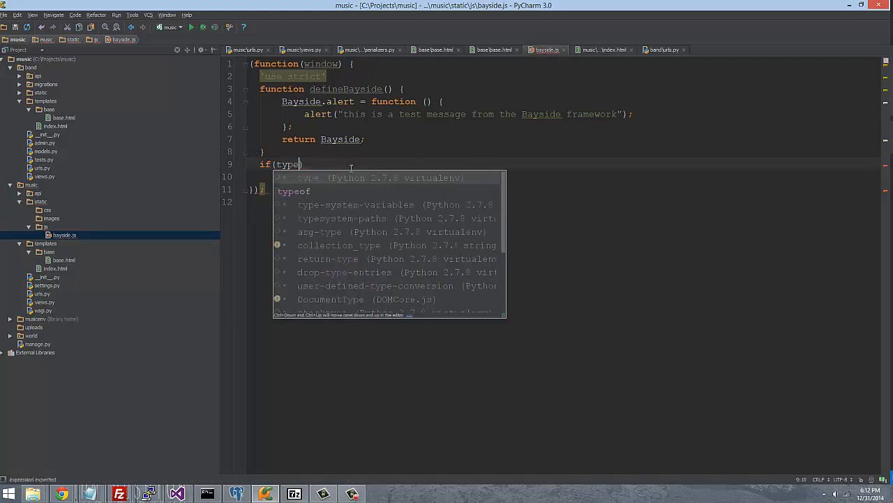
pyautogui.write('of(Bayside')
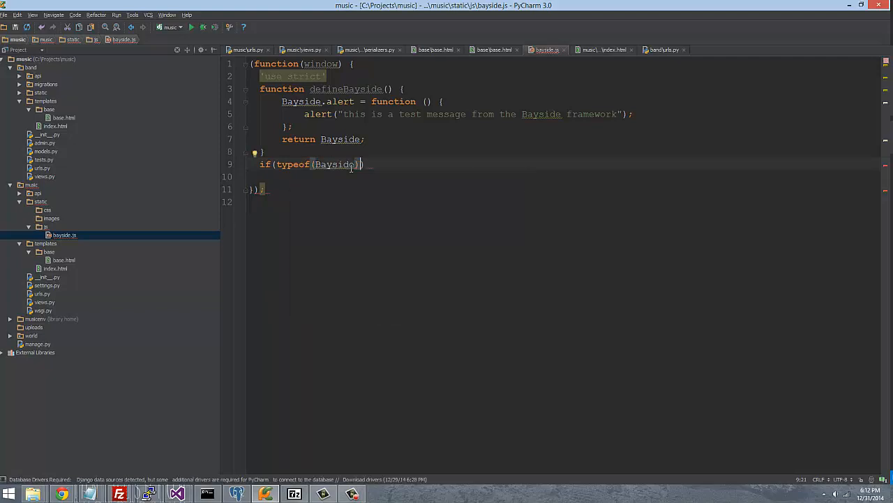
pyautogui.write("=== '")
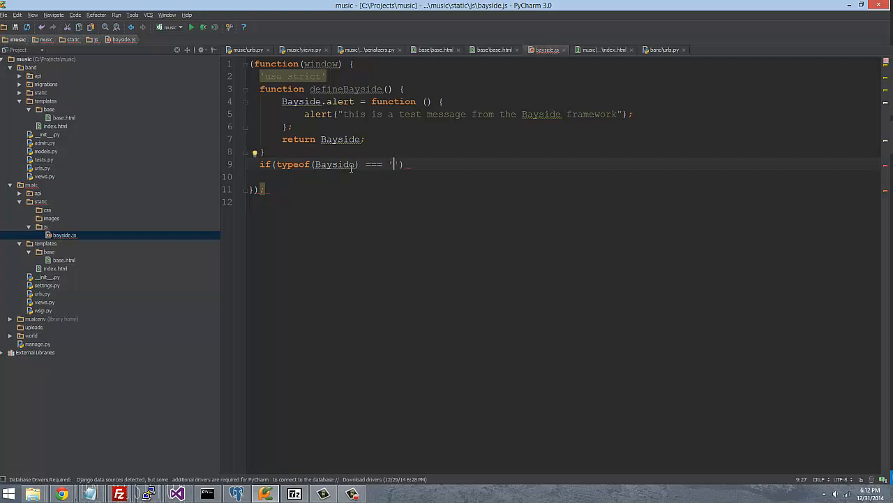
pyautogui.write('undefined')
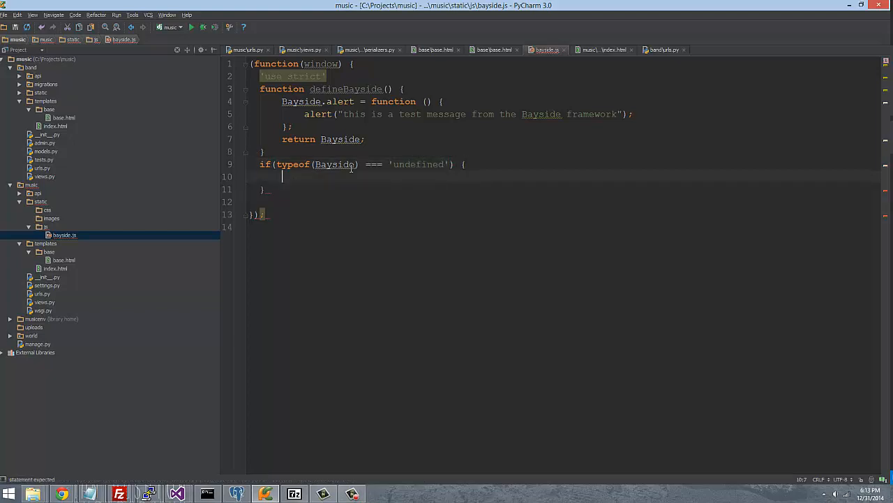
pyautogui.write('window')
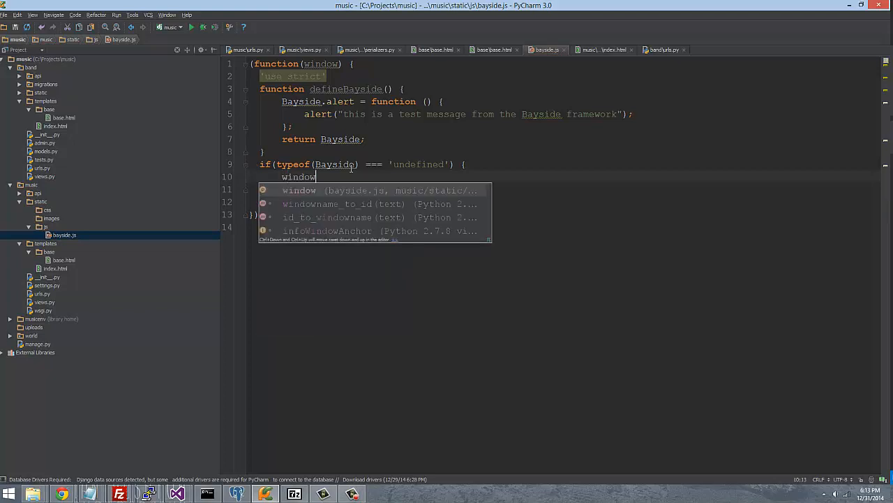
pyautogui.write('.Bay')
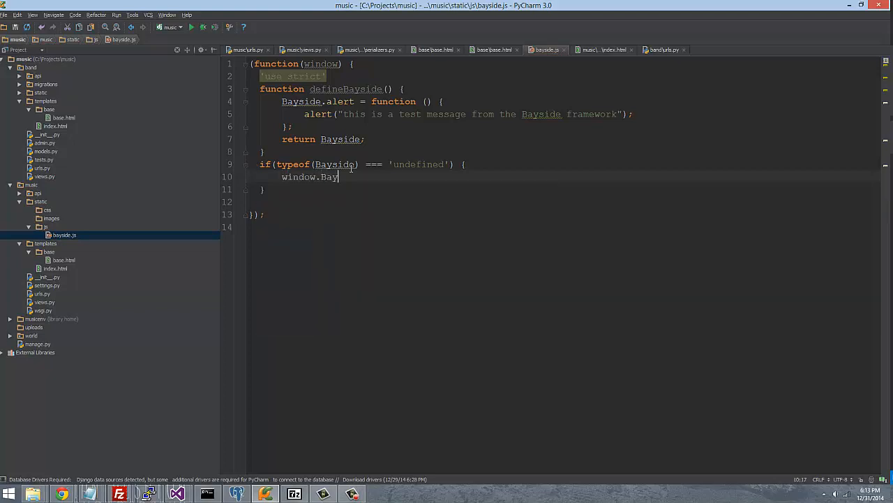
pyautogui.write('side =')
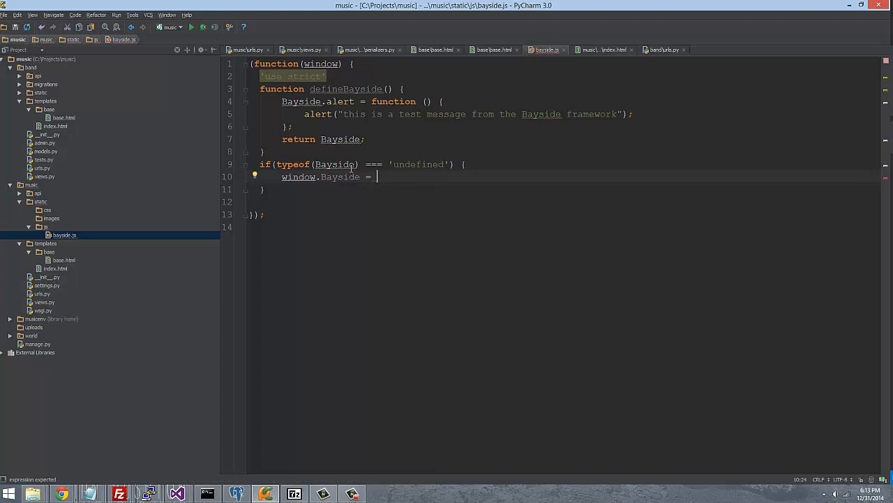
pyautogui.write('defin')
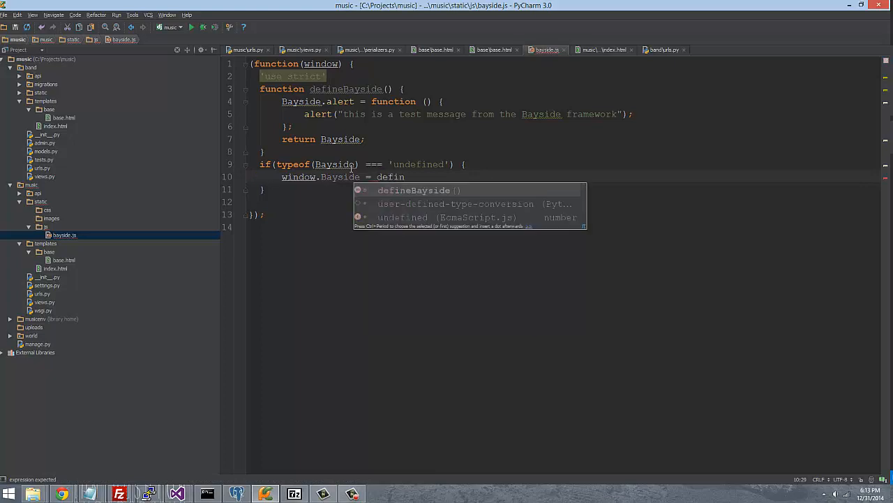
pyautogui.click(414, 190)
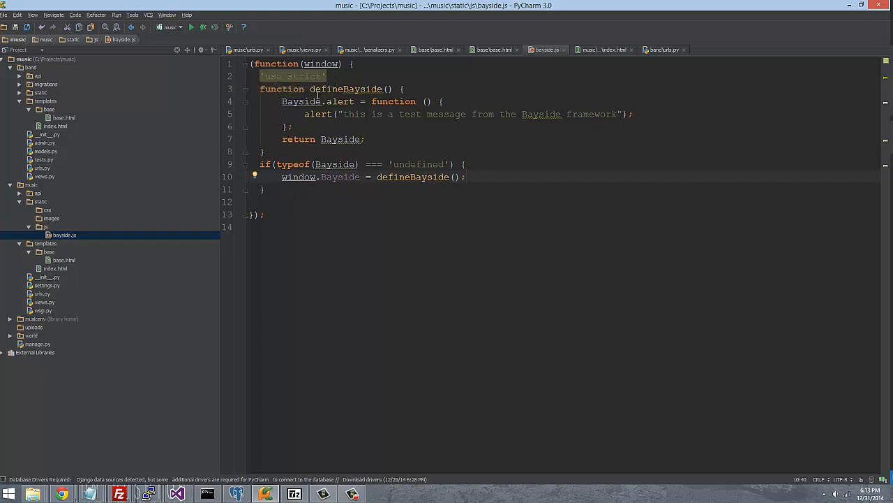
pyautogui.moveTo(318, 104)
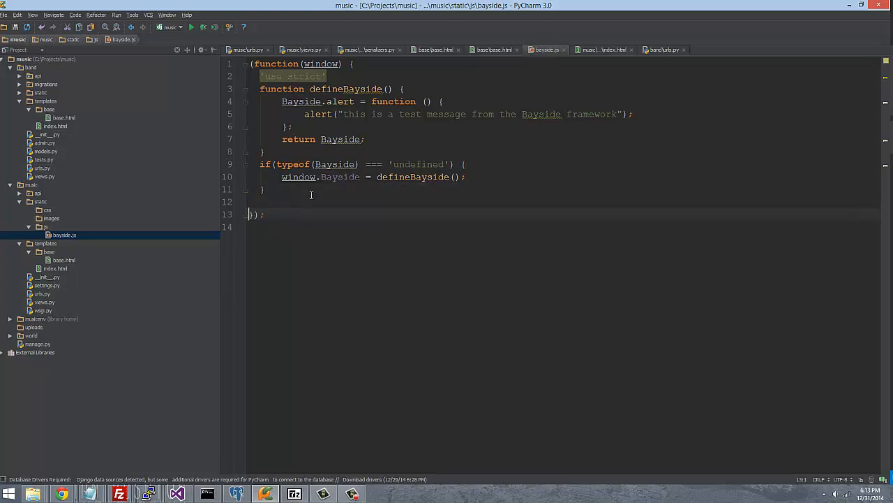
pyautogui.press('Backspace')
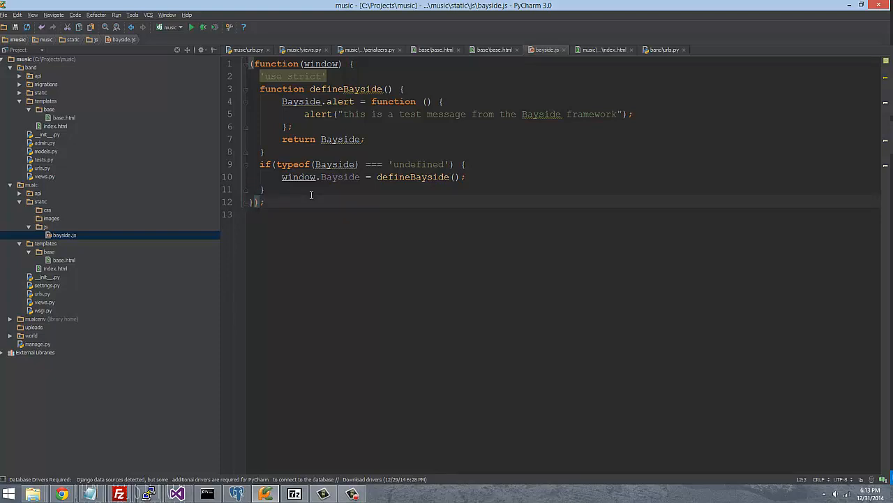
pyautogui.write('(windows)')
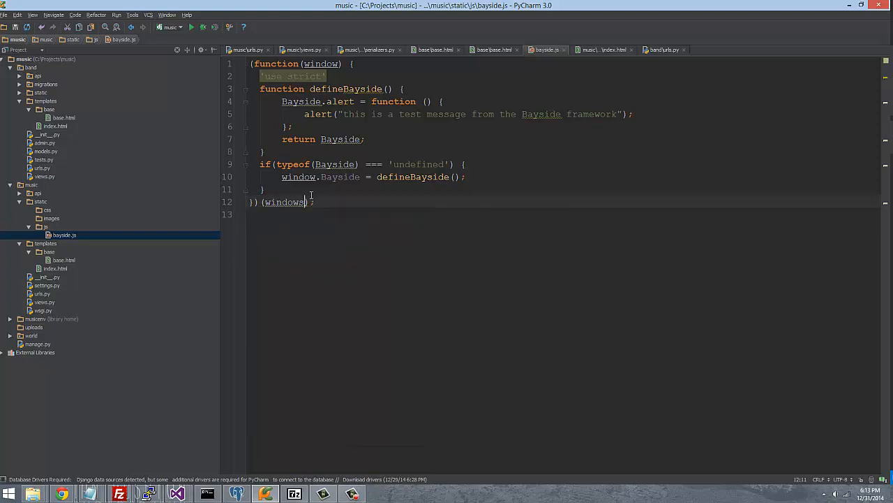
pyautogui.press('Backspace')
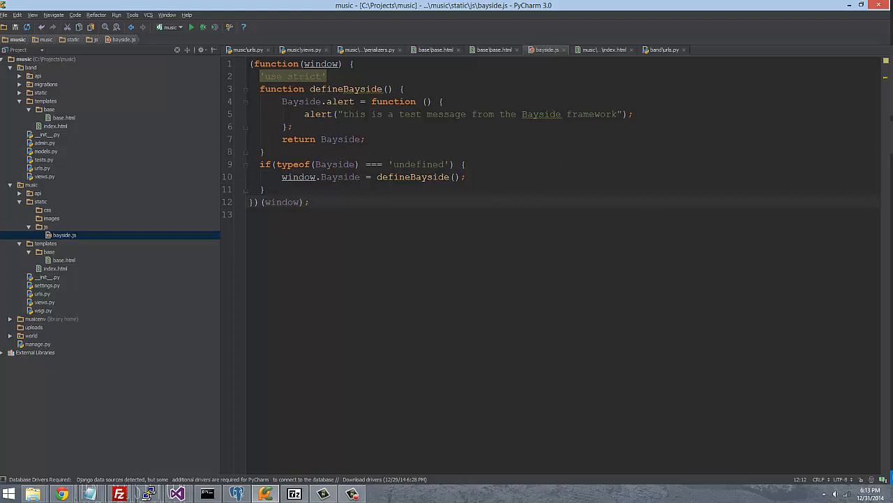
pyautogui.moveTo(66, 239)
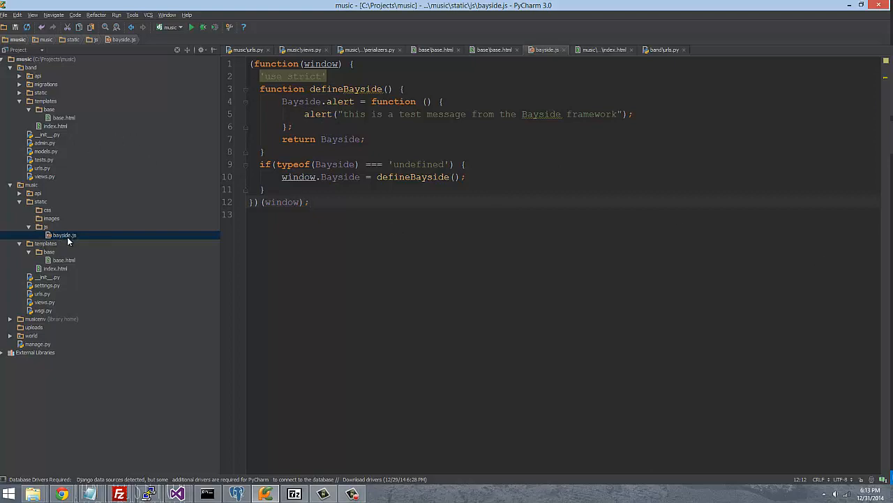
pyautogui.moveTo(40, 218)
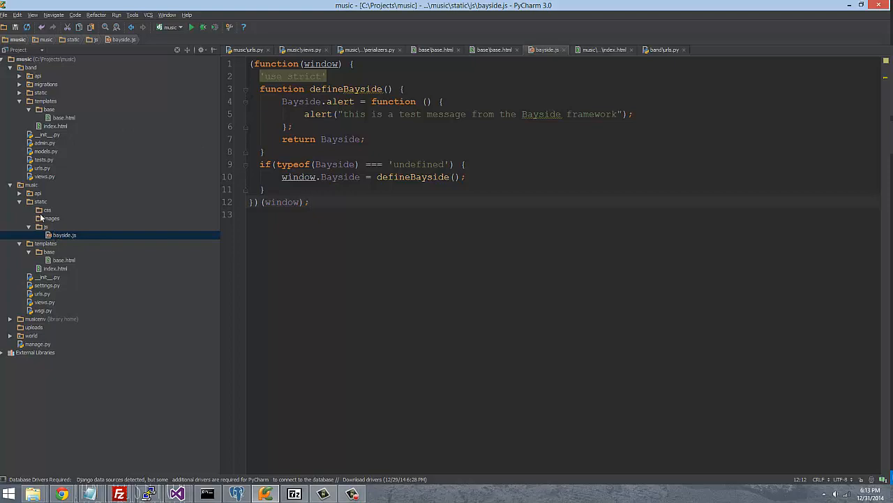
pyautogui.moveTo(61, 263)
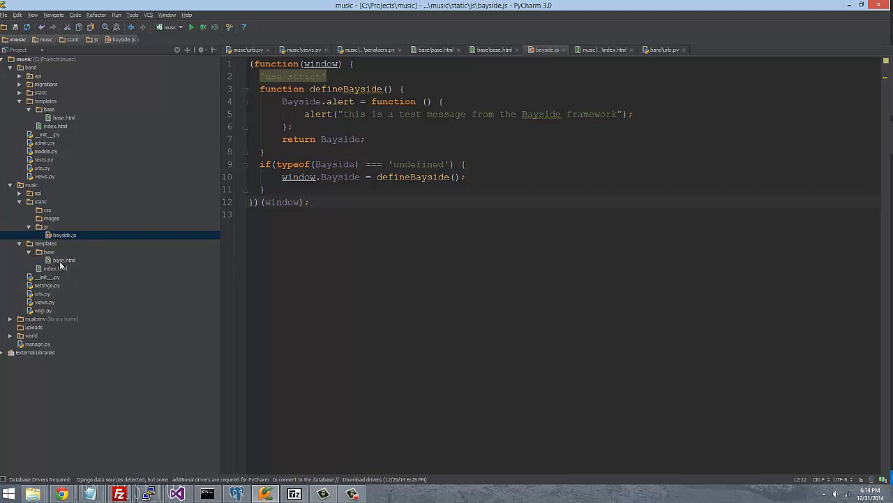
pyautogui.doubleClick(63, 259)
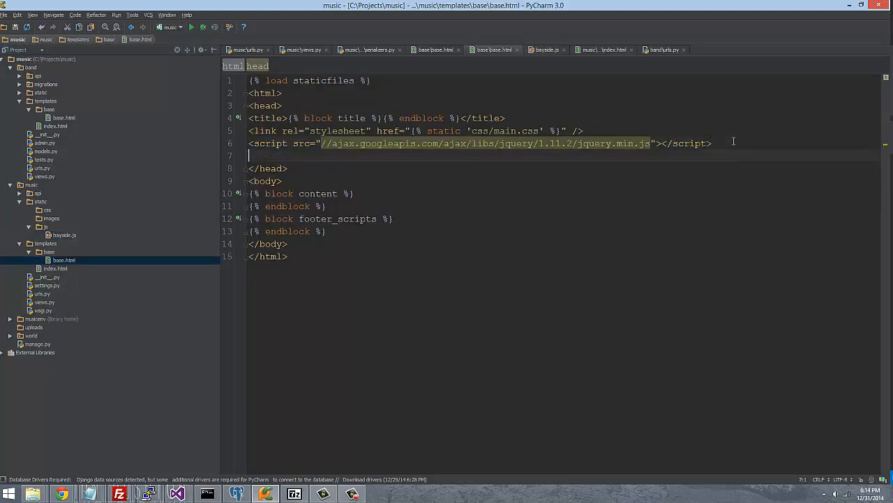
pyautogui.write('<script')
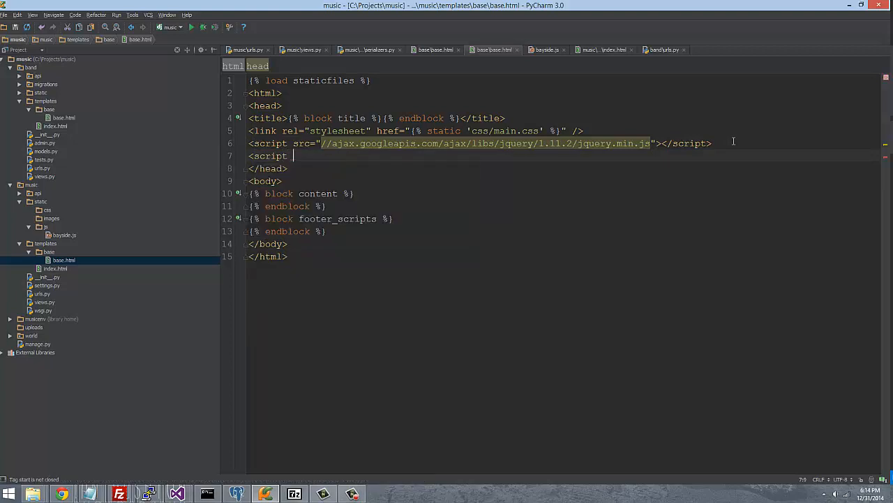
pyautogui.write('src="')
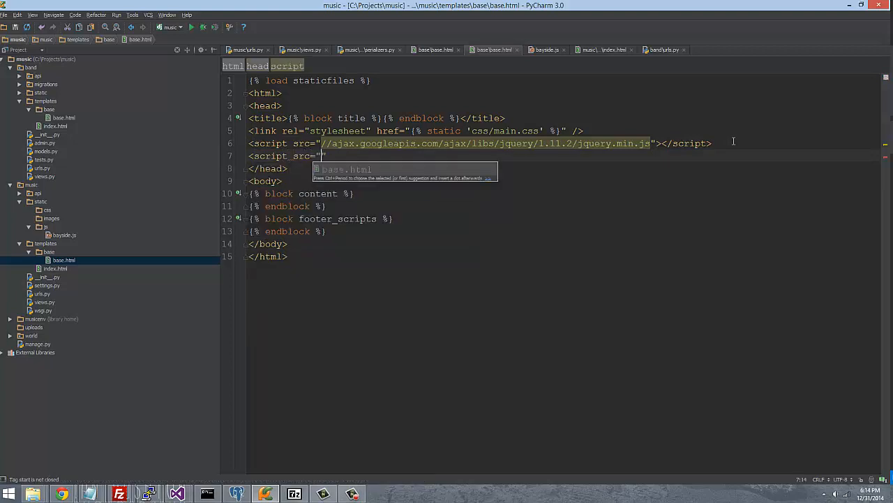
pyautogui.write('{% %}')
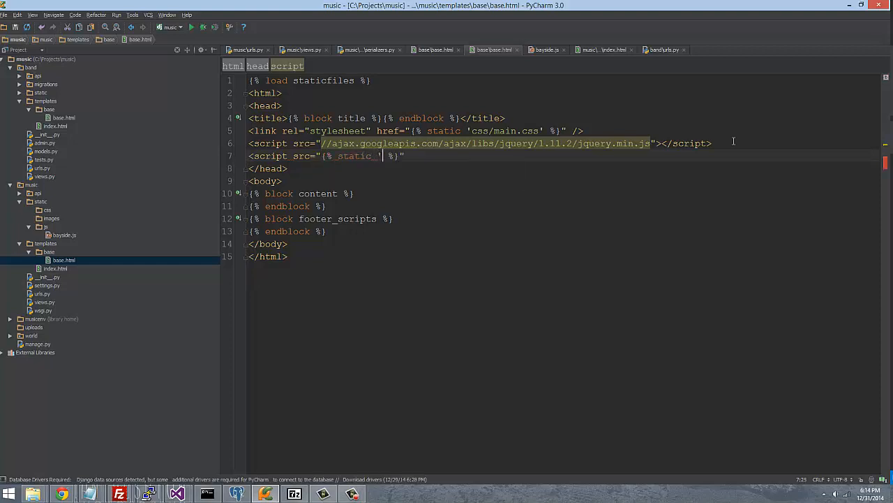
pyautogui.write('js/')
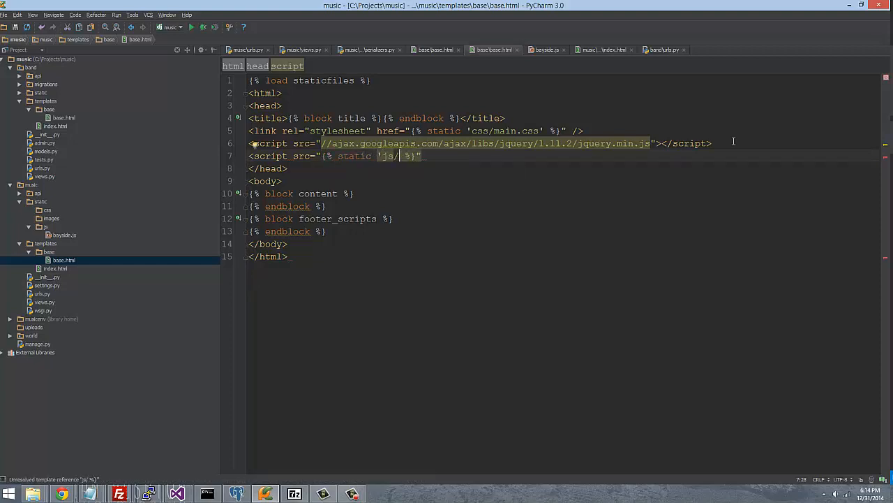
pyautogui.write('bayside')
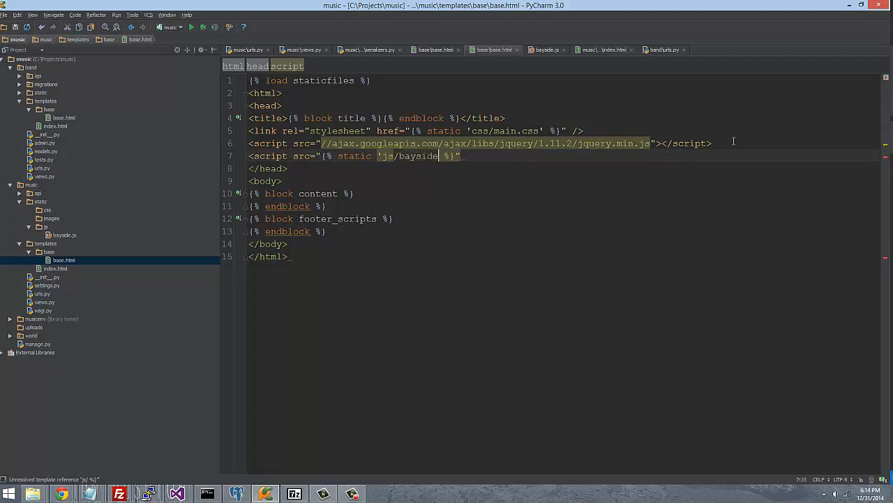
pyautogui.write(".js'")
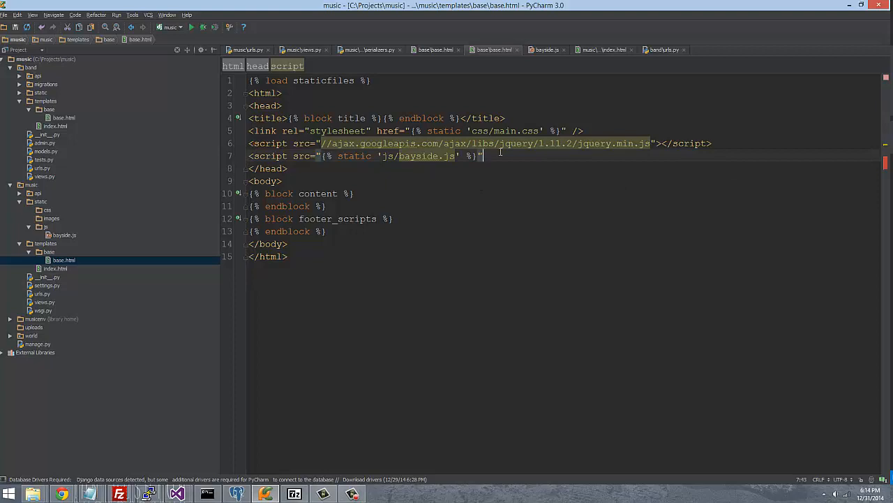
pyautogui.write('></script>')
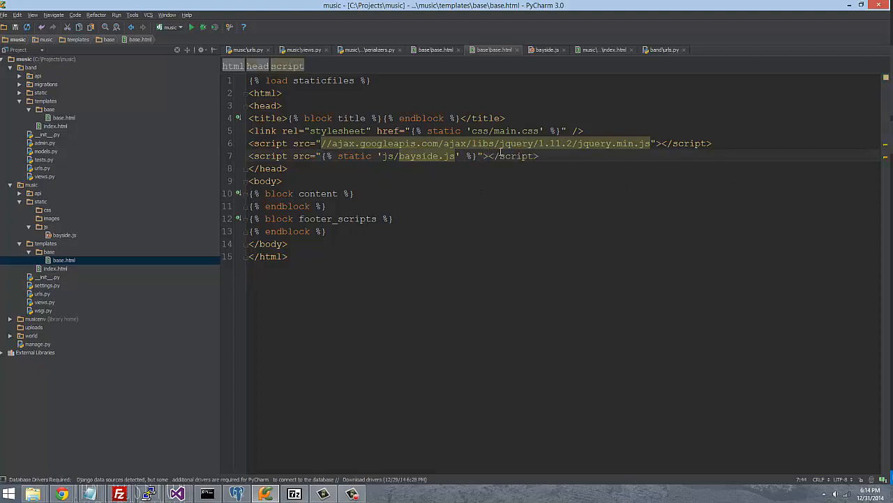
pyautogui.moveTo(582, 171)
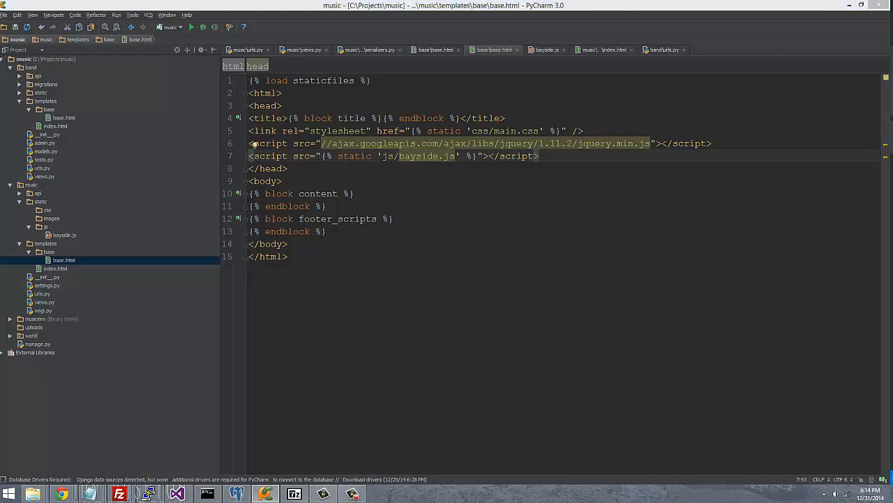
pyautogui.rightClick(263, 195)
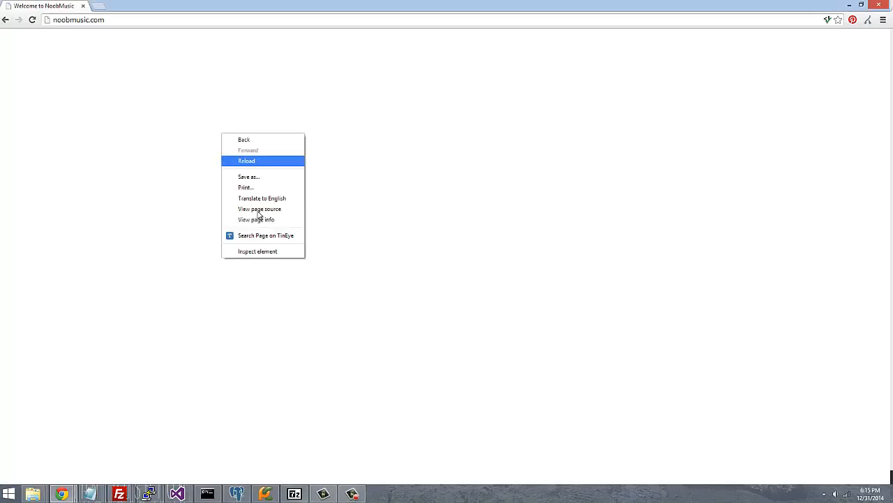
pyautogui.click(259, 209)
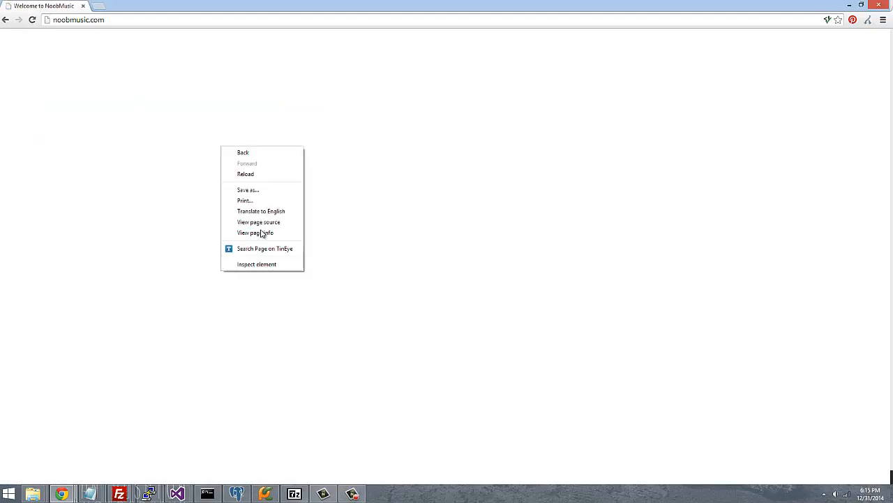
pyautogui.click(258, 222)
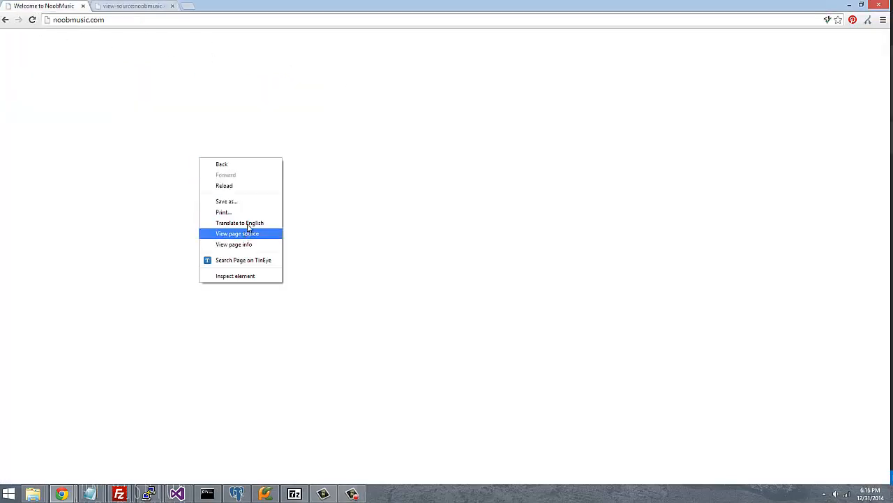
pyautogui.click(237, 233)
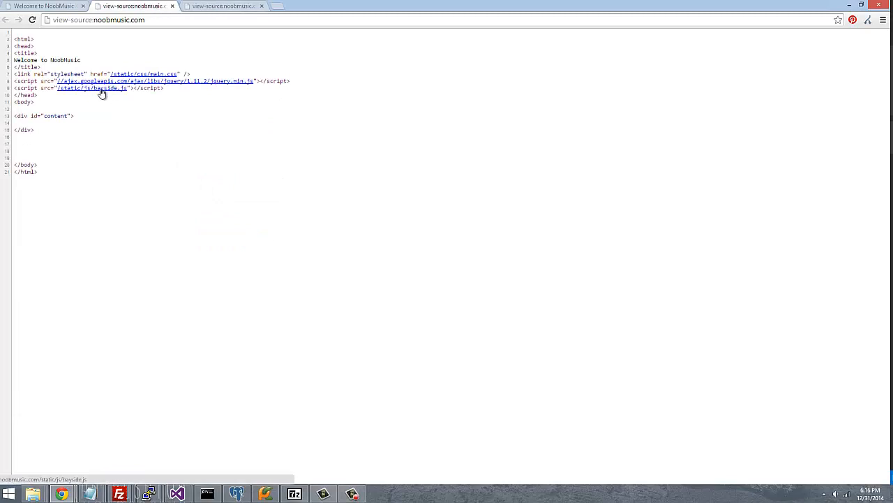
pyautogui.click(91, 88)
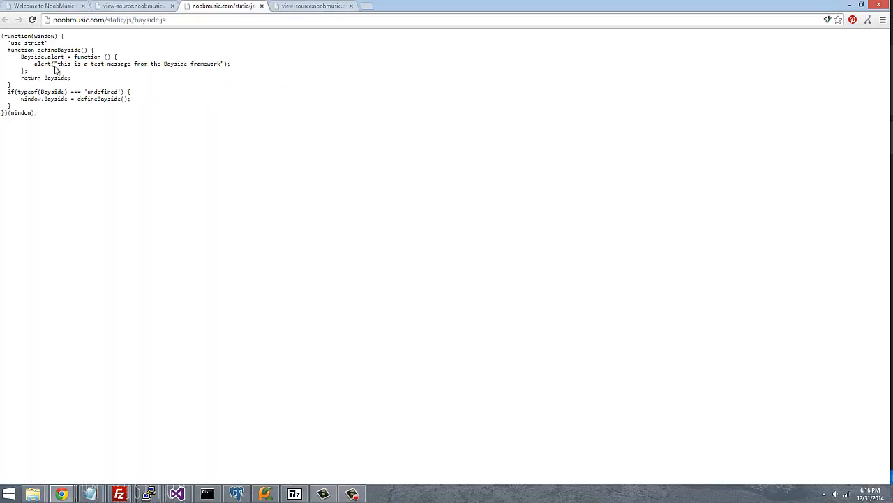
pyautogui.moveTo(263, 10)
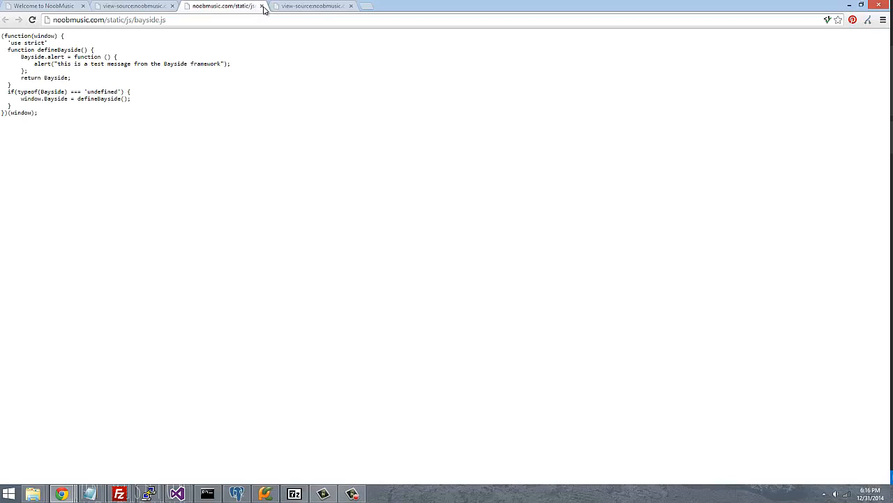
pyautogui.click(261, 5)
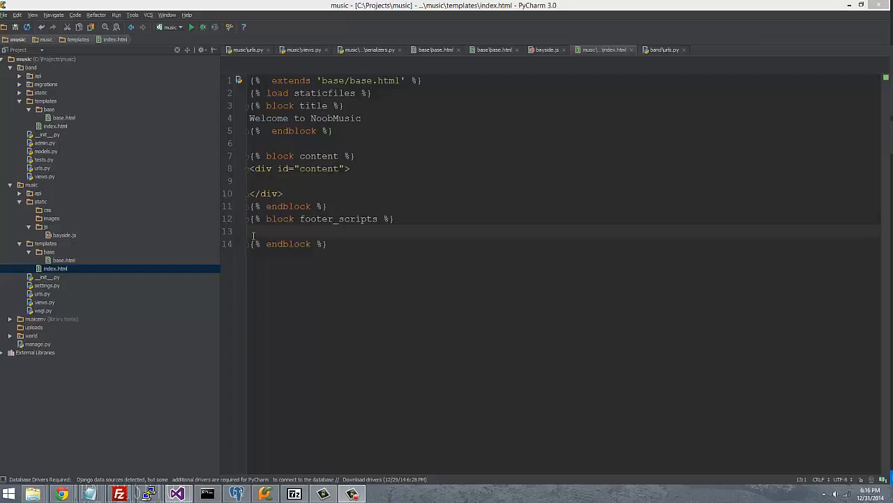
# Step: Add a script tag calling Bayside.alert(); in index.html's footer scripts block
pyautogui.write('<')
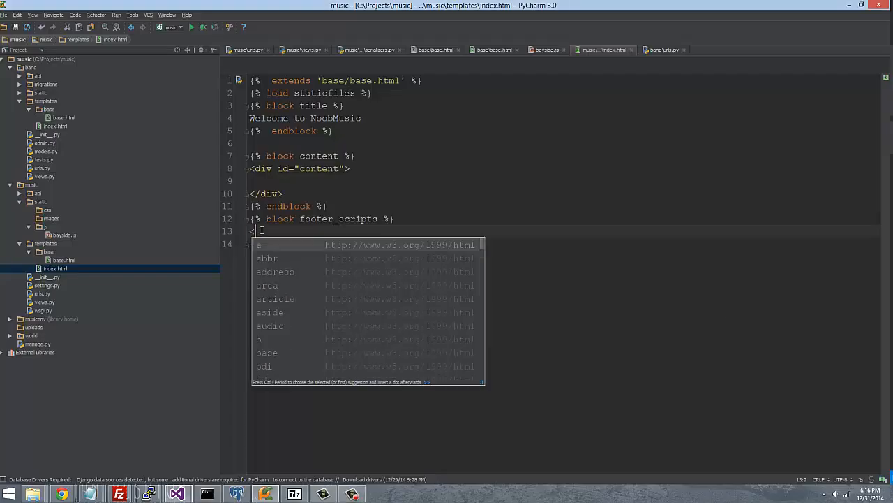
pyautogui.write('script>')
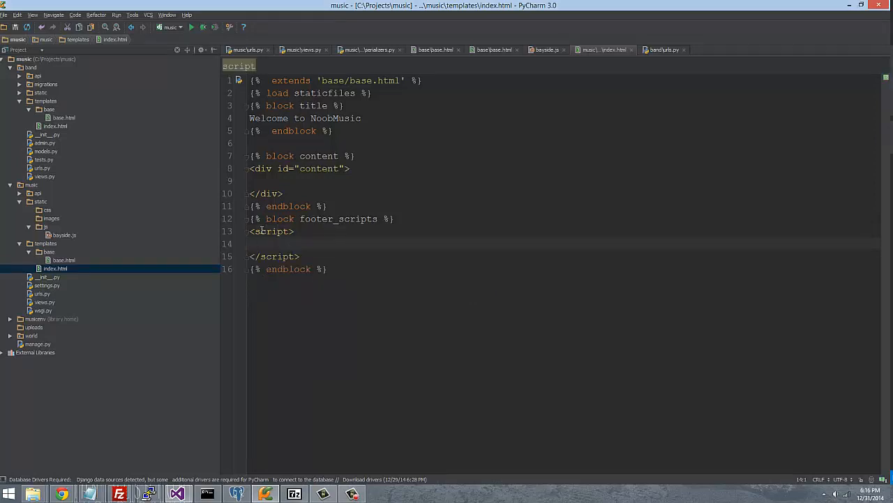
pyautogui.write('Bayside.')
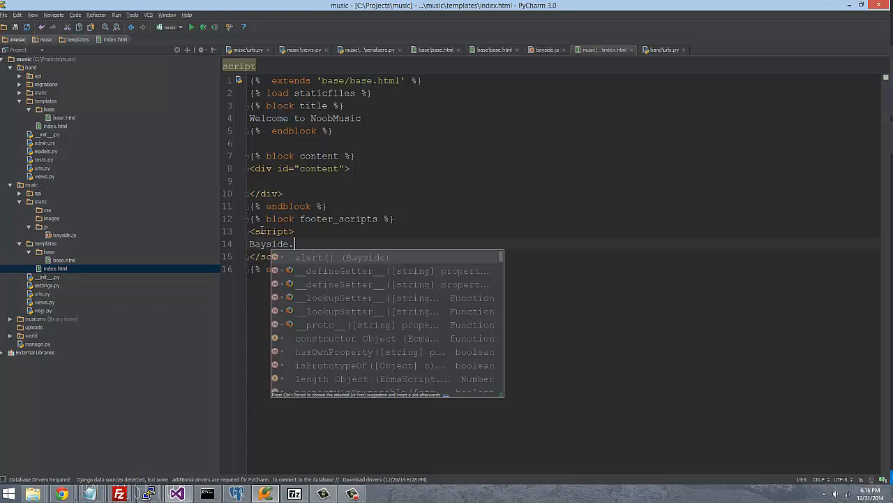
pyautogui.press('Escape')
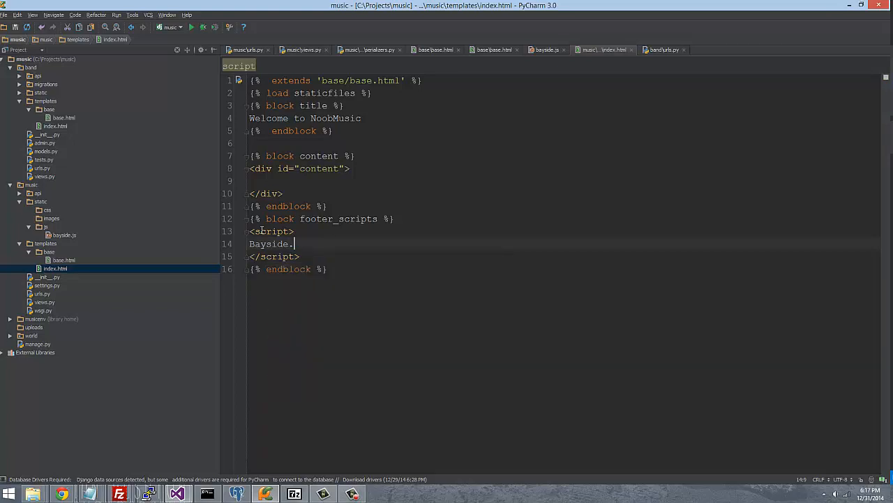
pyautogui.write('alert();')
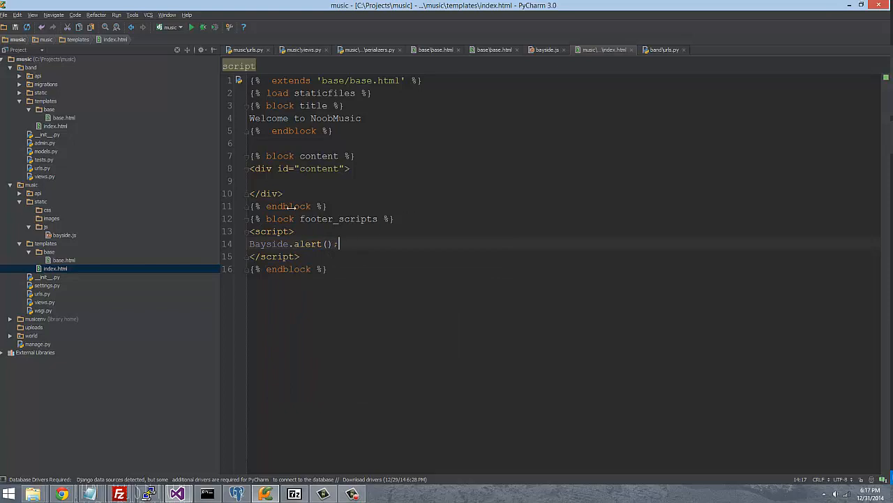
pyautogui.moveTo(597, 389)
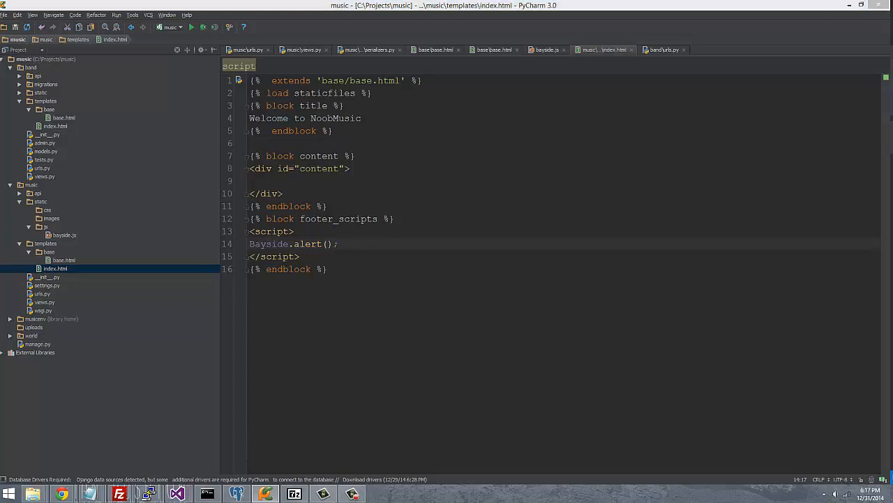
pyautogui.click(61, 494)
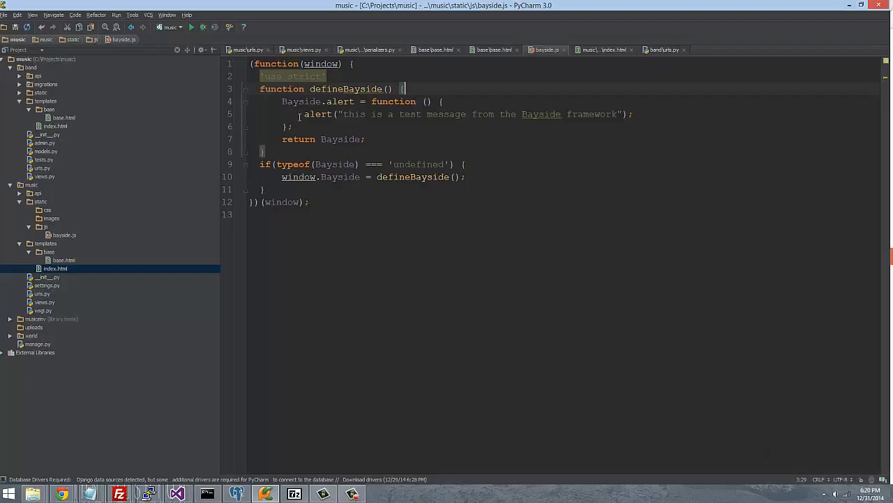
# Step: Declare var Bayside = {}; as the first line of defineBayside
pyautogui.write('var Ba')
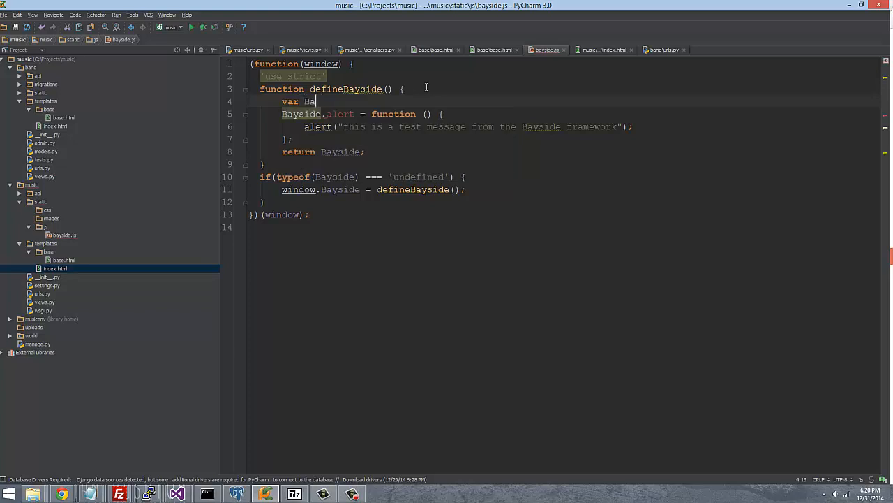
pyautogui.write('yside')
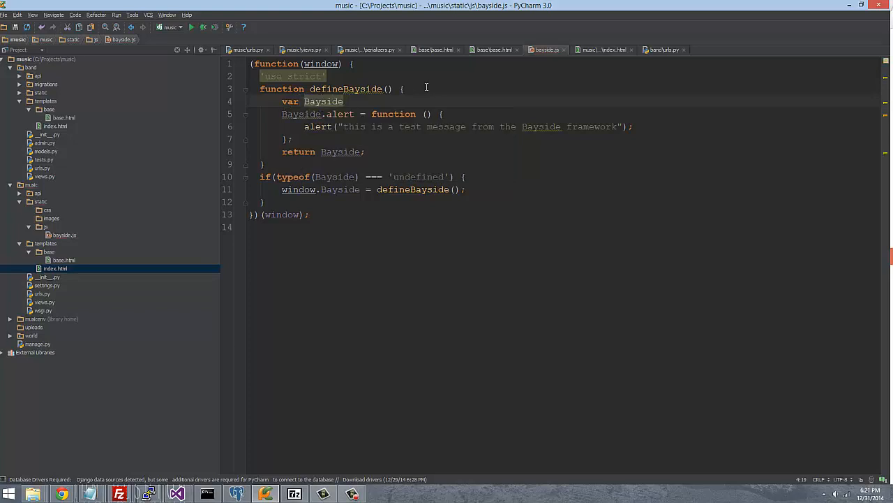
pyautogui.write('= {};')
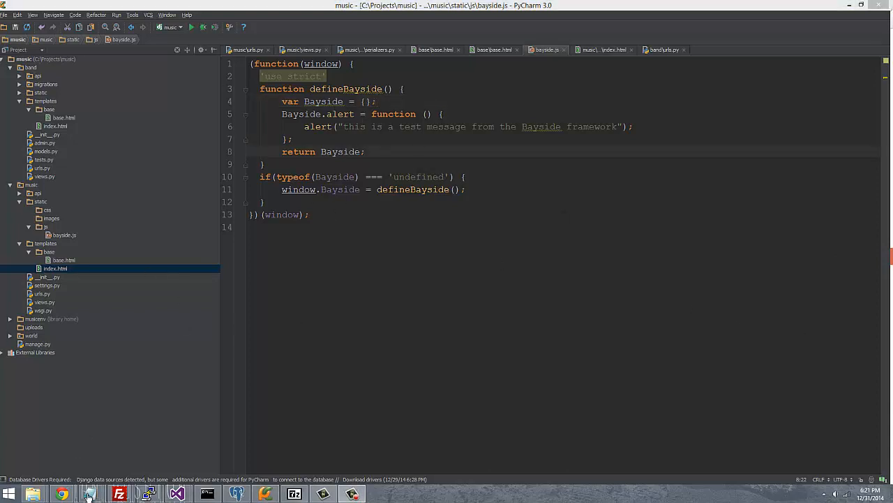
pyautogui.moveTo(61, 494)
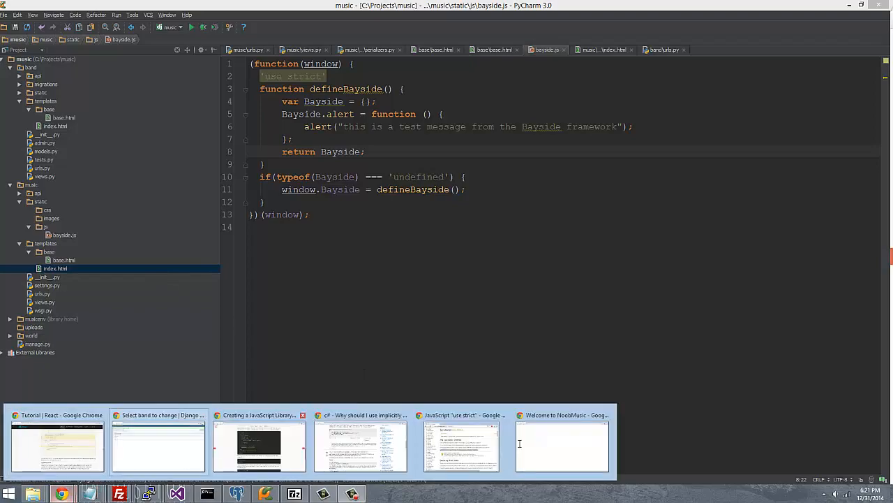
pyautogui.click(562, 446)
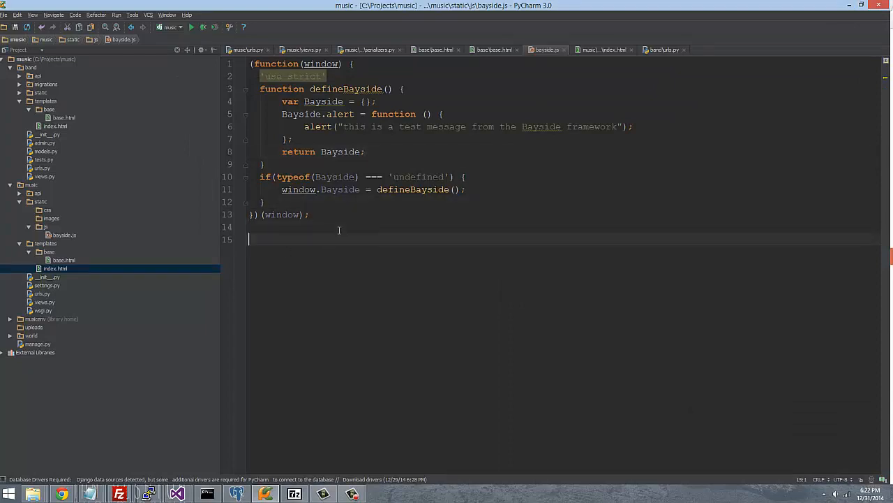
# Step: Add an empty function Add(x, y) below the library wrapper
pyautogui.write('function')
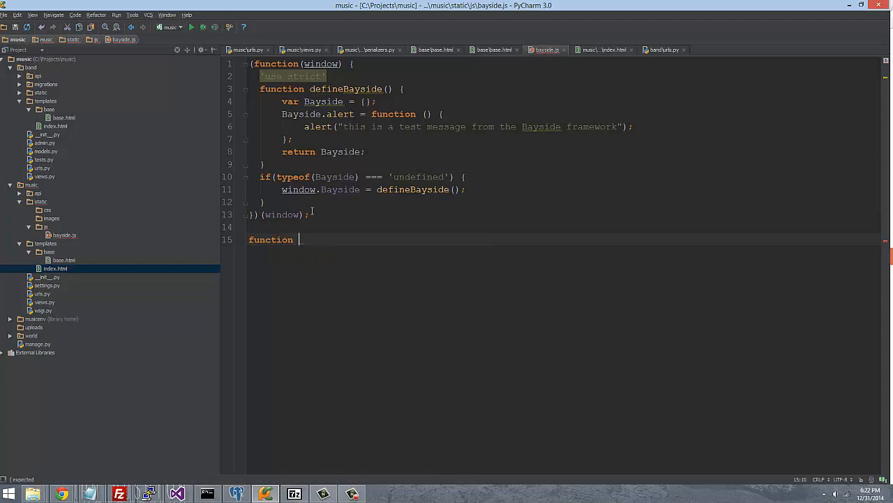
pyautogui.write('AD')
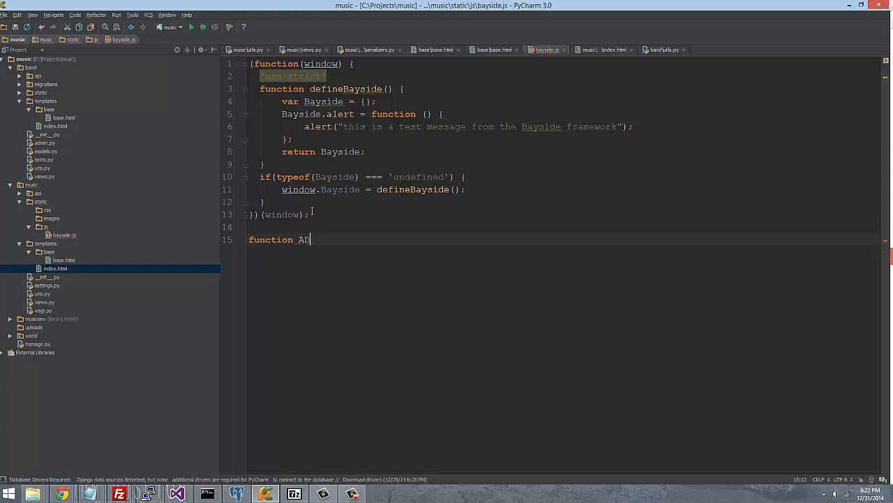
pyautogui.write('dd(x')
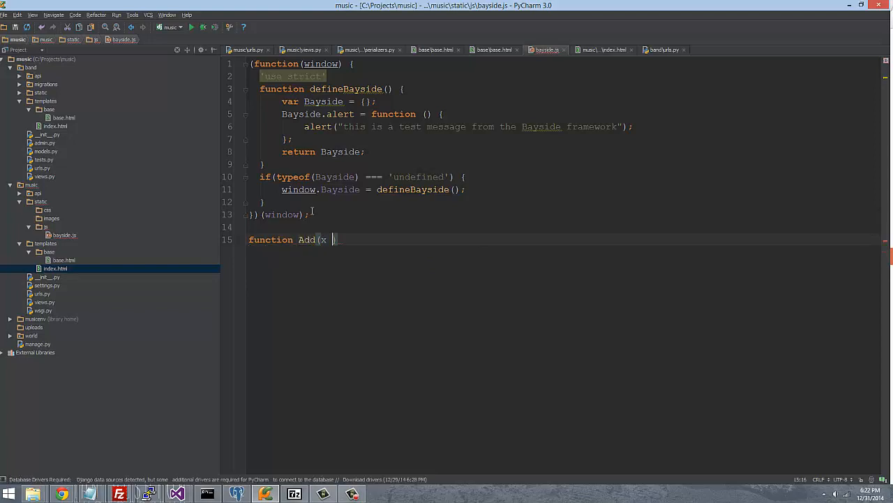
pyautogui.write(', y) {')
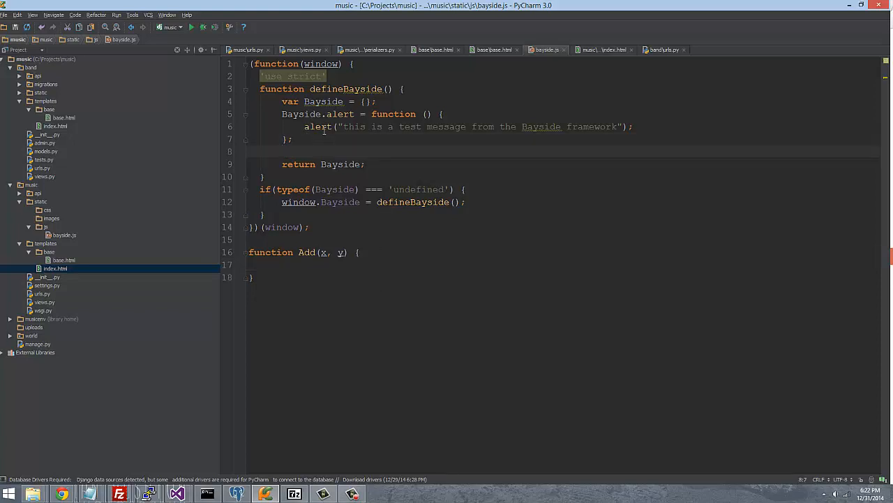
# Step: Add an empty Bayside.FindWebPage function after the alert method
pyautogui.write('Bays')
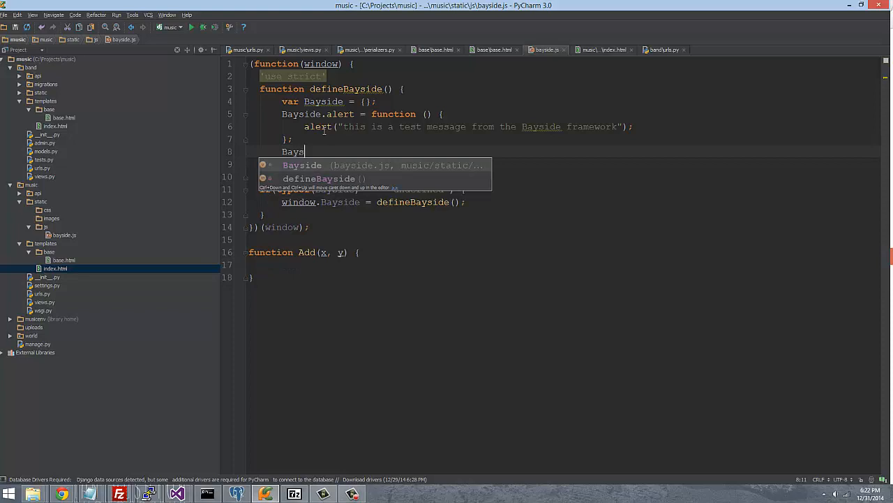
pyautogui.write('.')
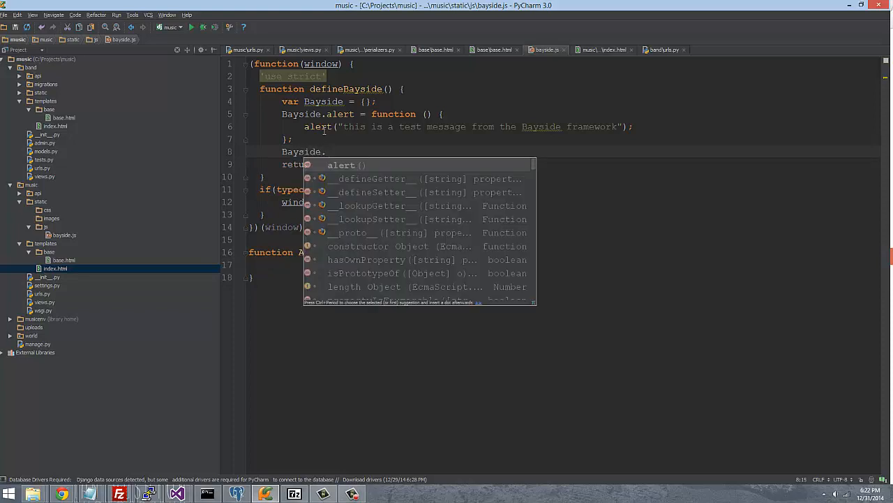
pyautogui.write('FindWebPage = function () {')
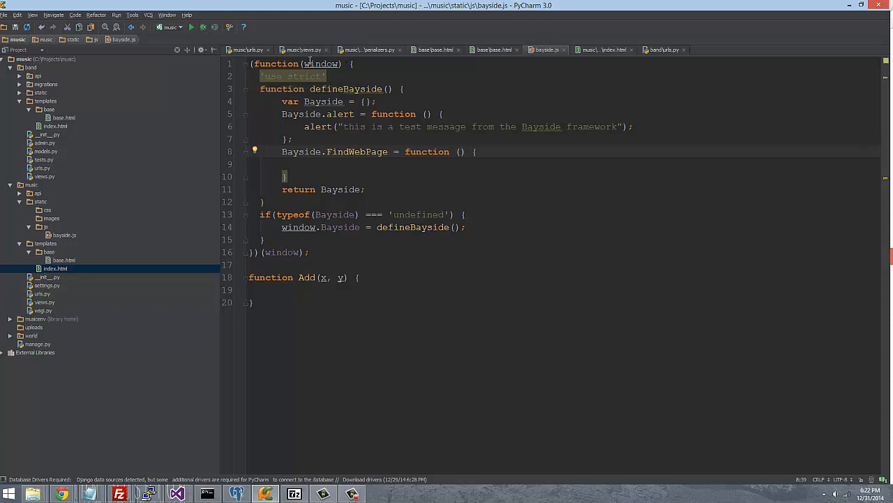
pyautogui.moveTo(538, 58)
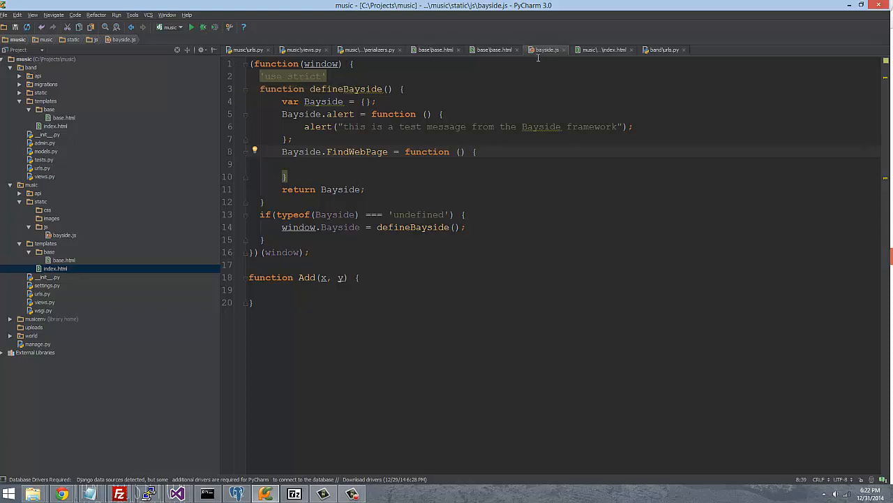
pyautogui.moveTo(578, 59)
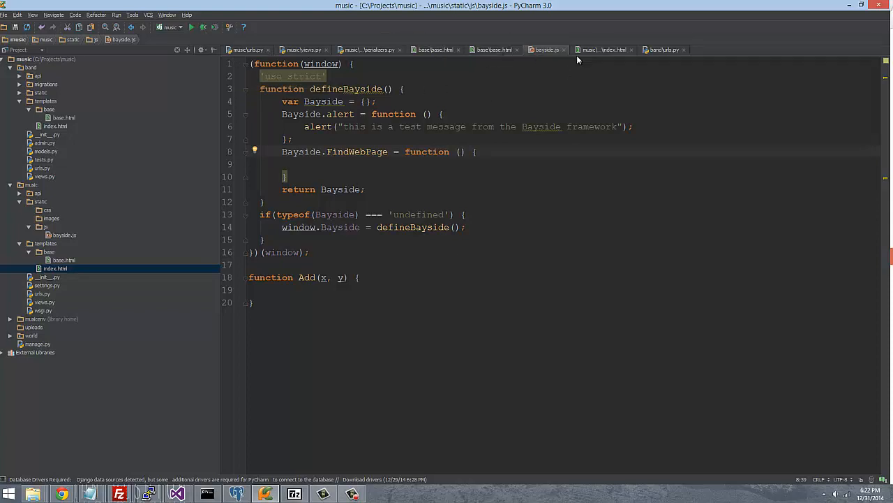
pyautogui.moveTo(604, 49)
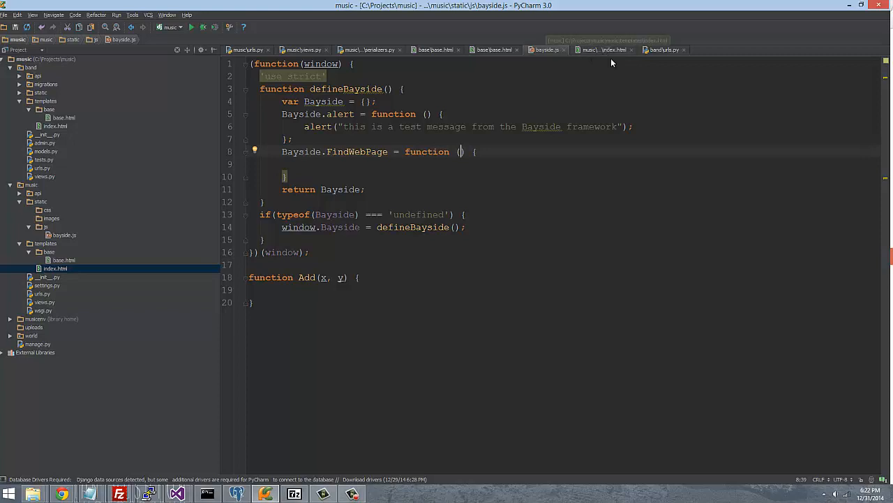
pyautogui.click(602, 50)
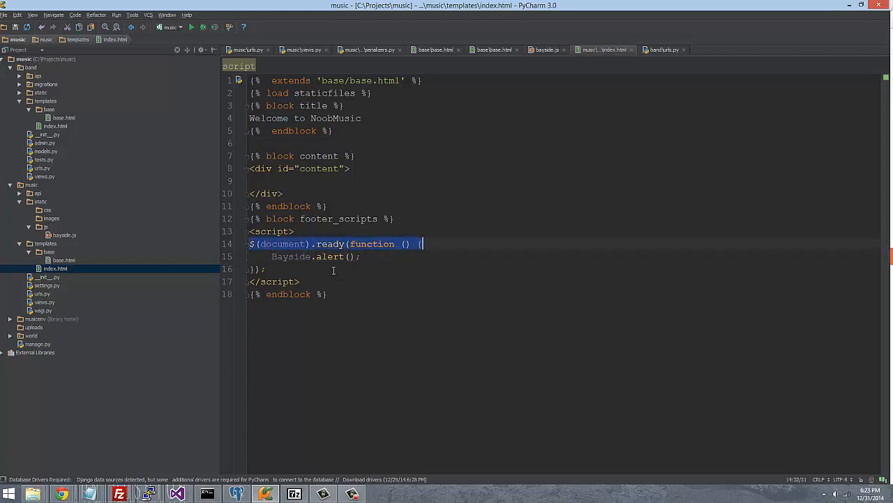
# Step: Start deleting the $(document).ready wrapper around Bayside.alert() in index.html
pyautogui.click(265, 269)
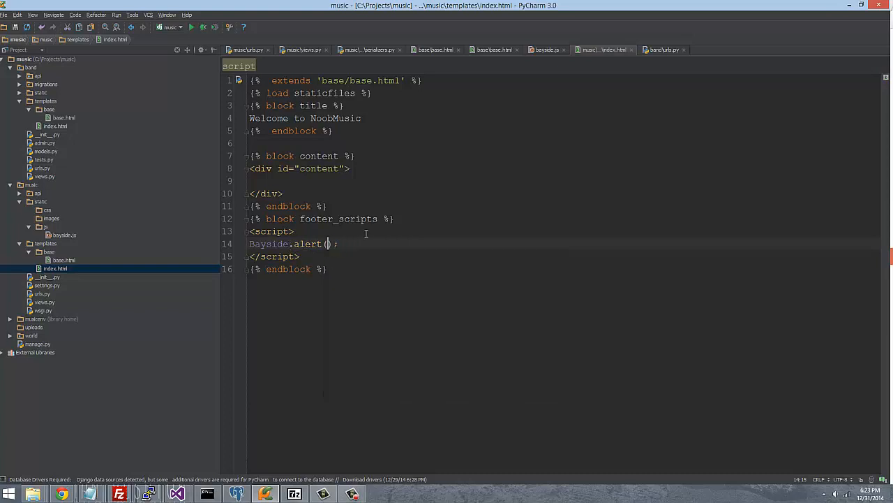
pyautogui.moveTo(208, 238)
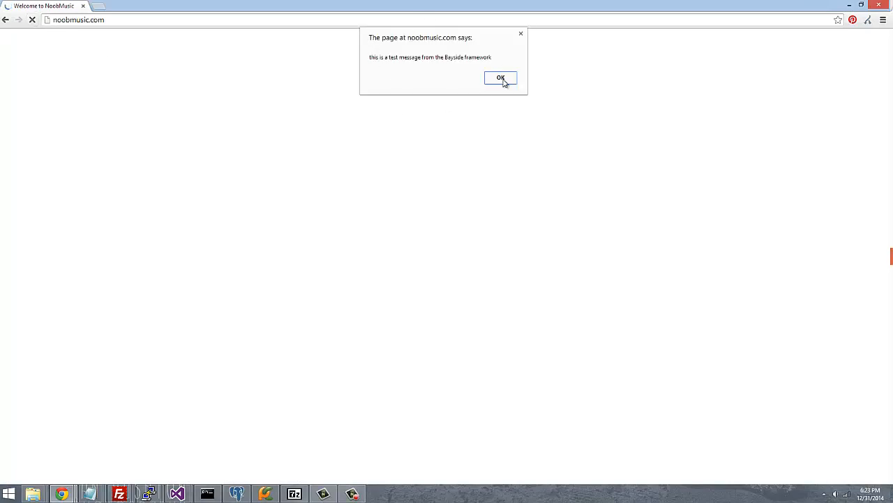
pyautogui.moveTo(511, 88)
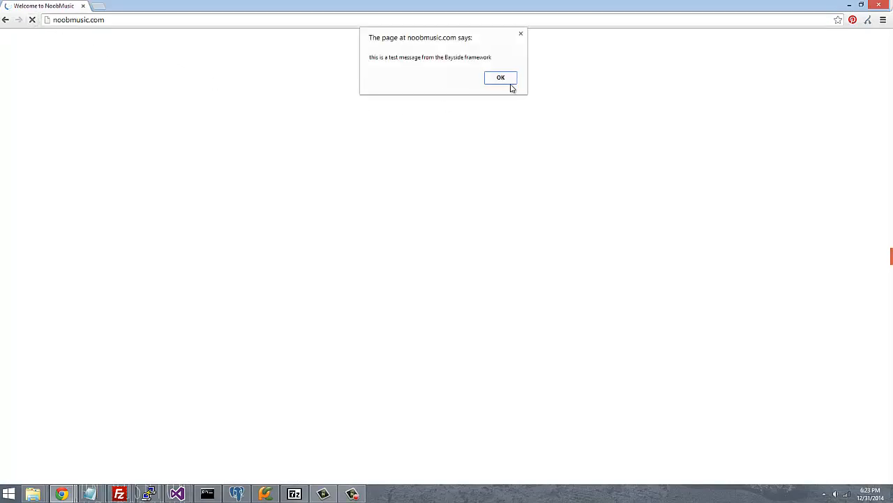